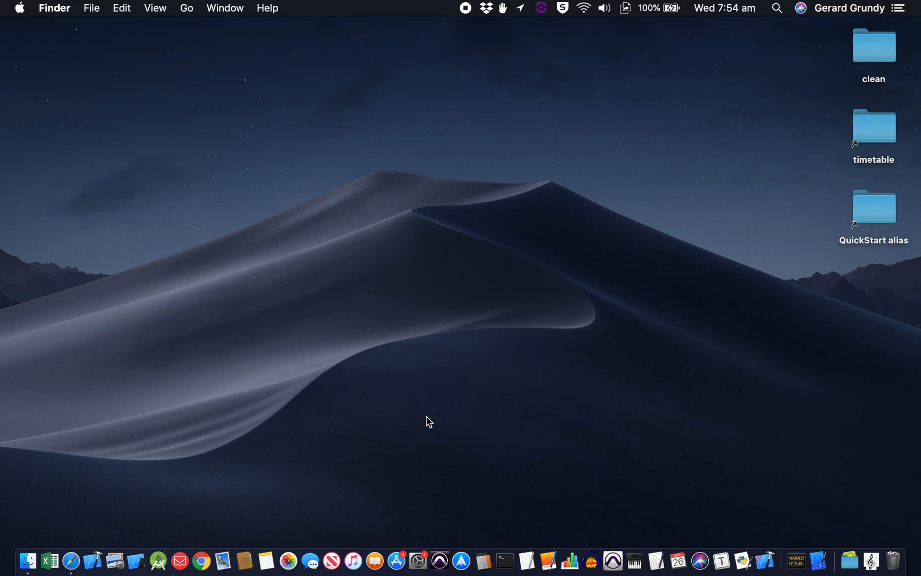
pyautogui.moveTo(417, 425)
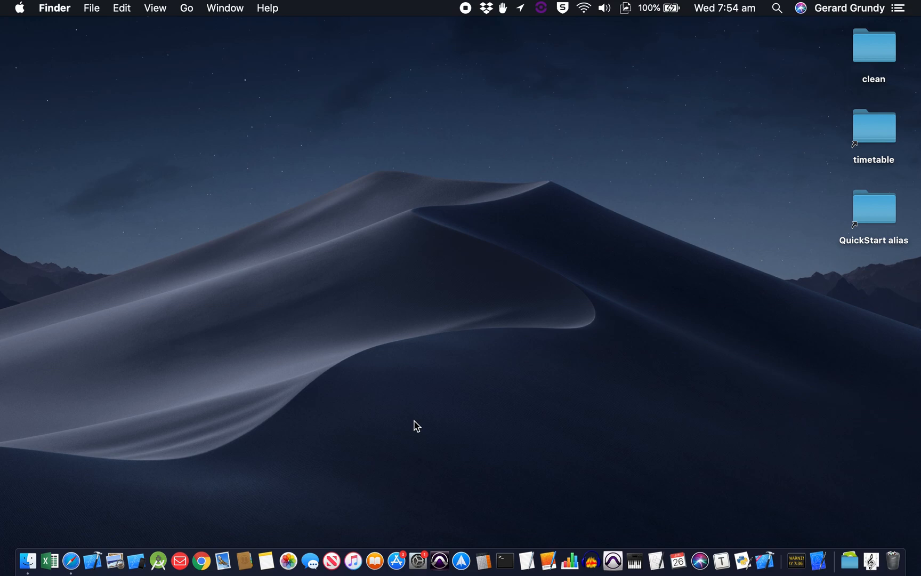
pyautogui.moveTo(217, 433)
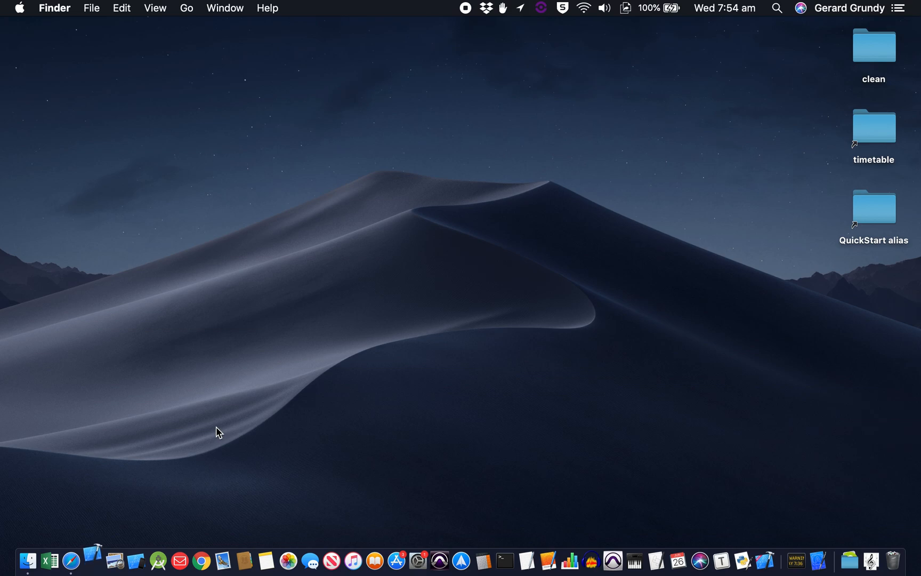
pyautogui.moveTo(214, 404)
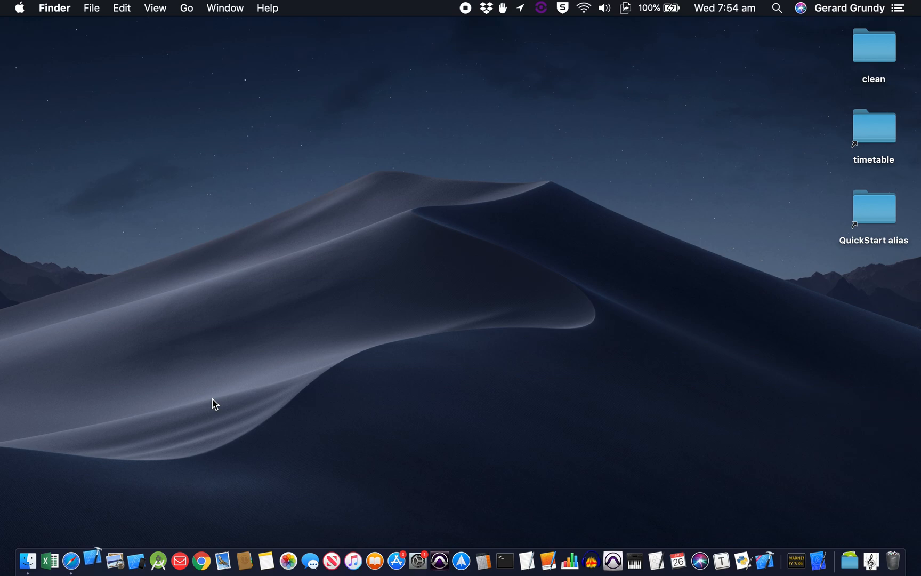
pyautogui.moveTo(153, 546)
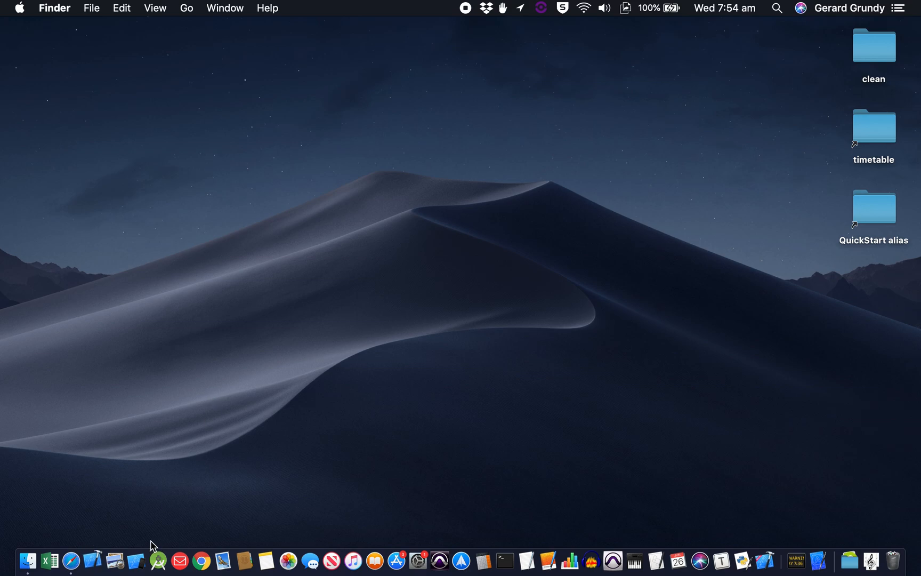
pyautogui.moveTo(677, 244)
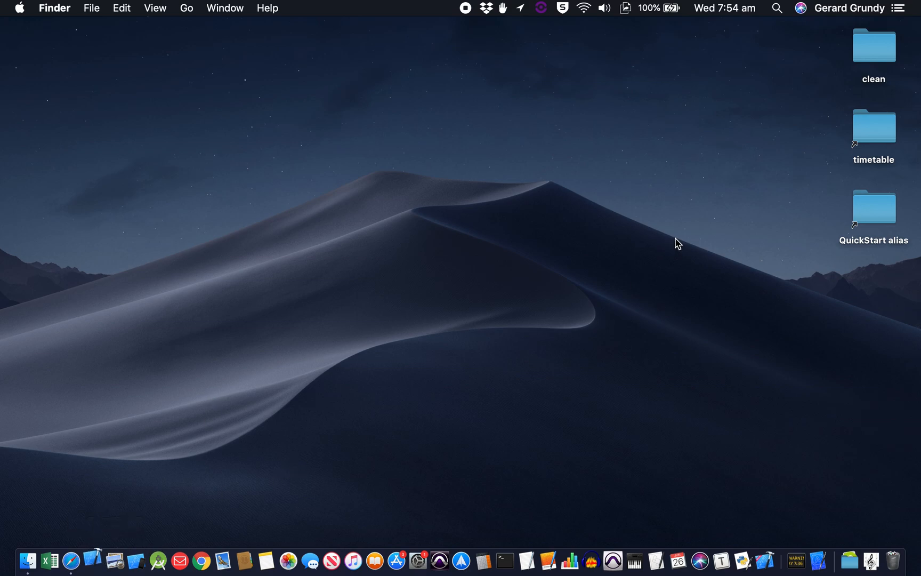
# Step: Launch Xcode from the Dock
pyautogui.click(92, 561)
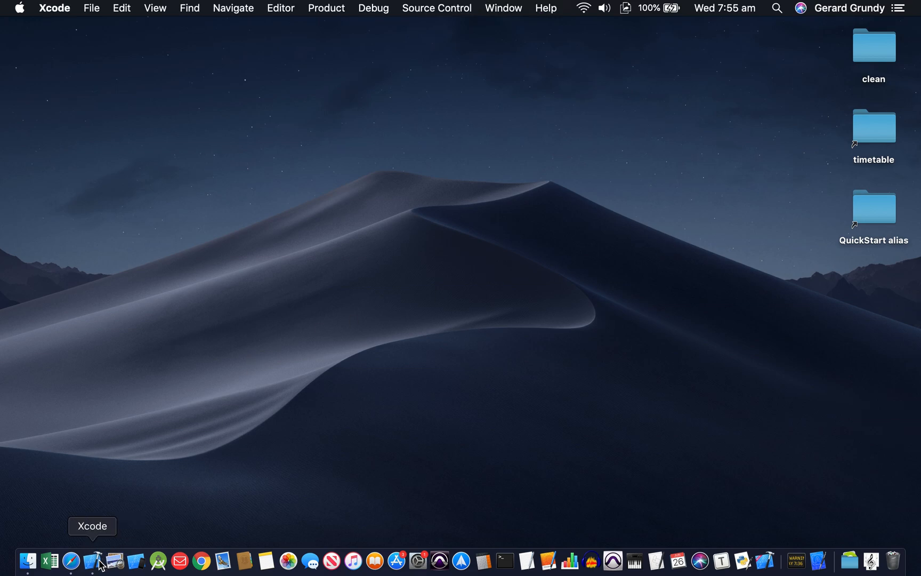
pyautogui.moveTo(573, 336)
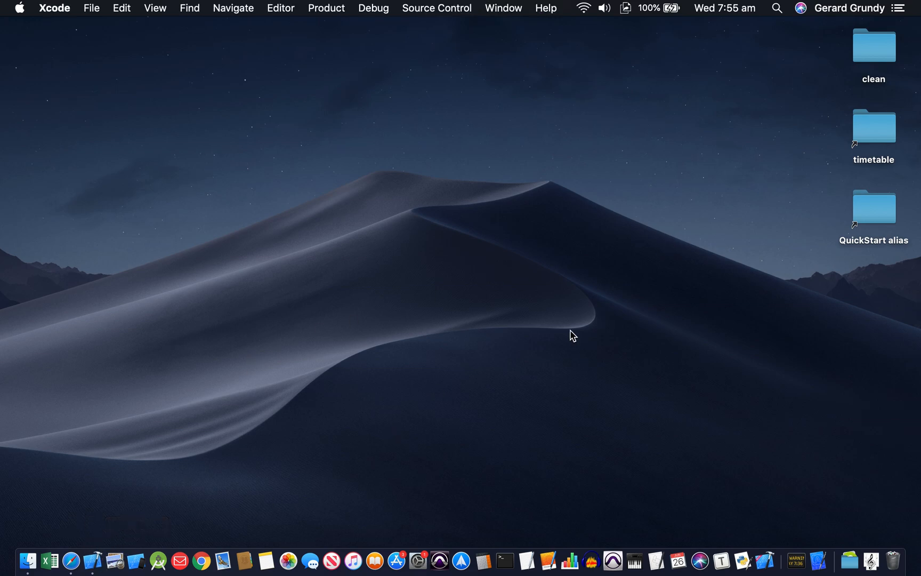
pyautogui.moveTo(211, 267)
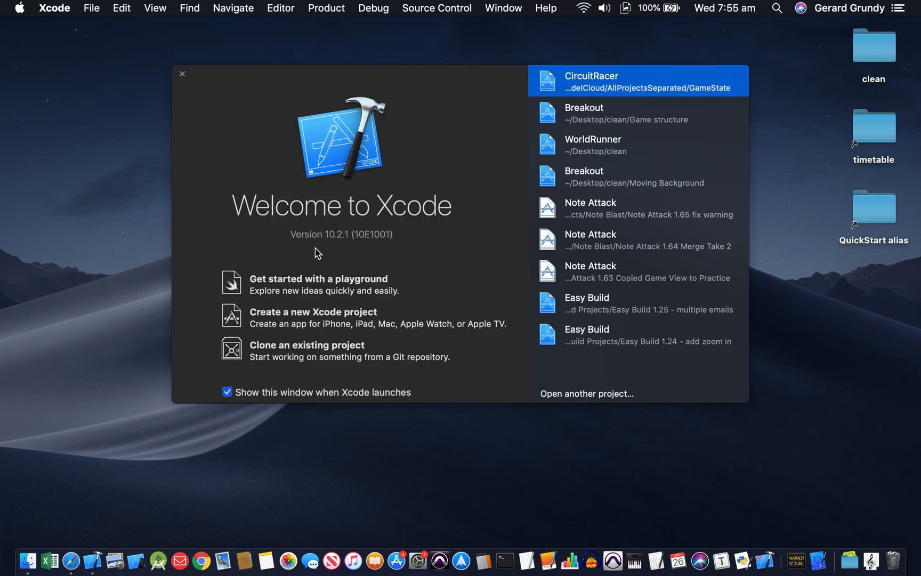
pyautogui.moveTo(311, 325)
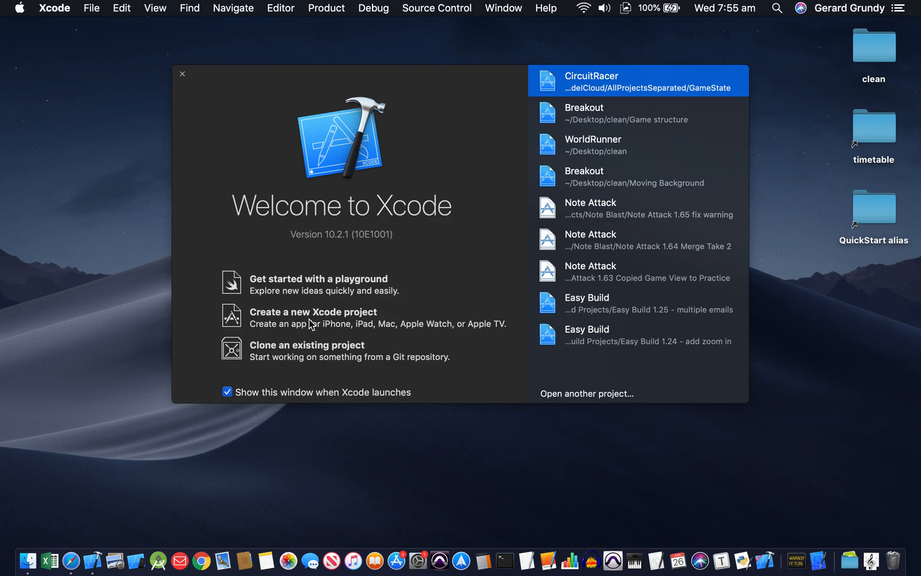
pyautogui.moveTo(301, 317)
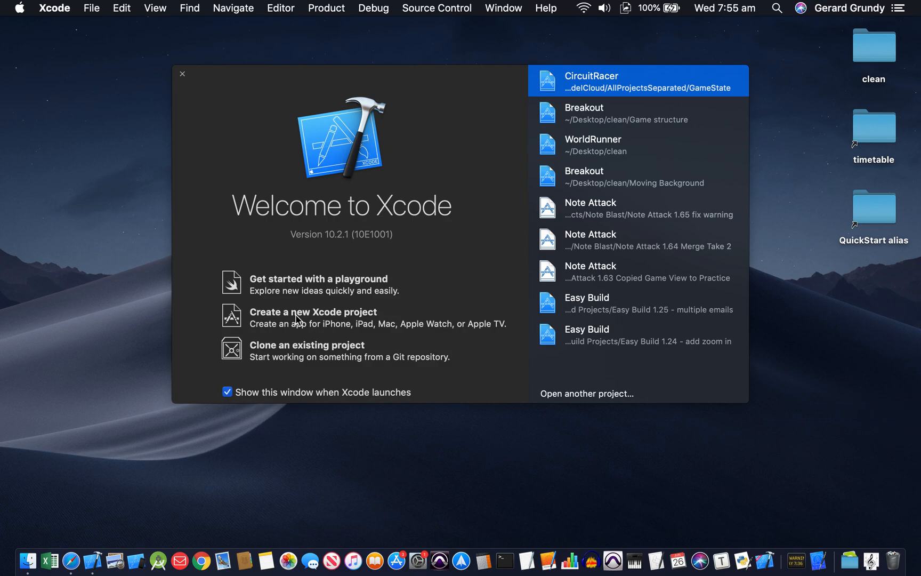
pyautogui.moveTo(233, 308)
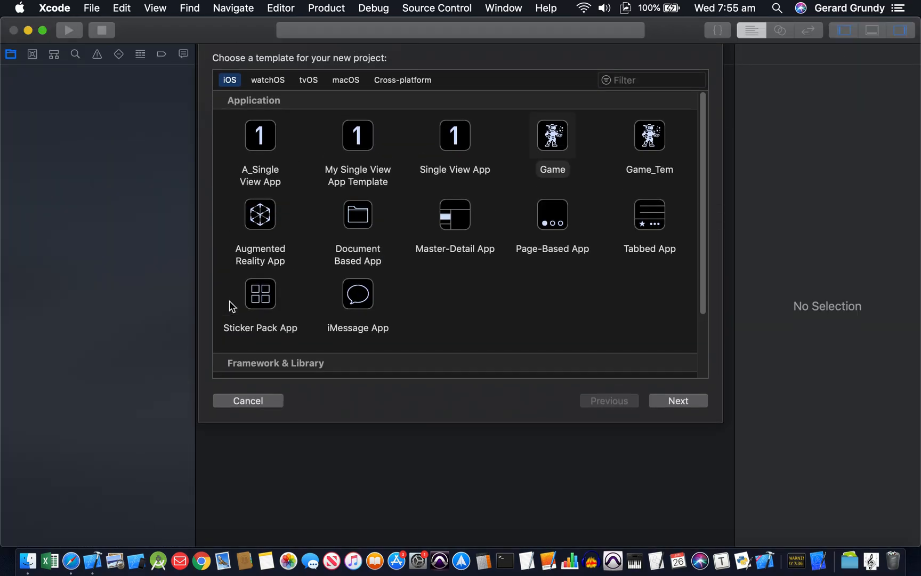
# Step: Choose the iOS Game template and name the product RollinLabel, continuing to the save dialog
pyautogui.click(551, 136)
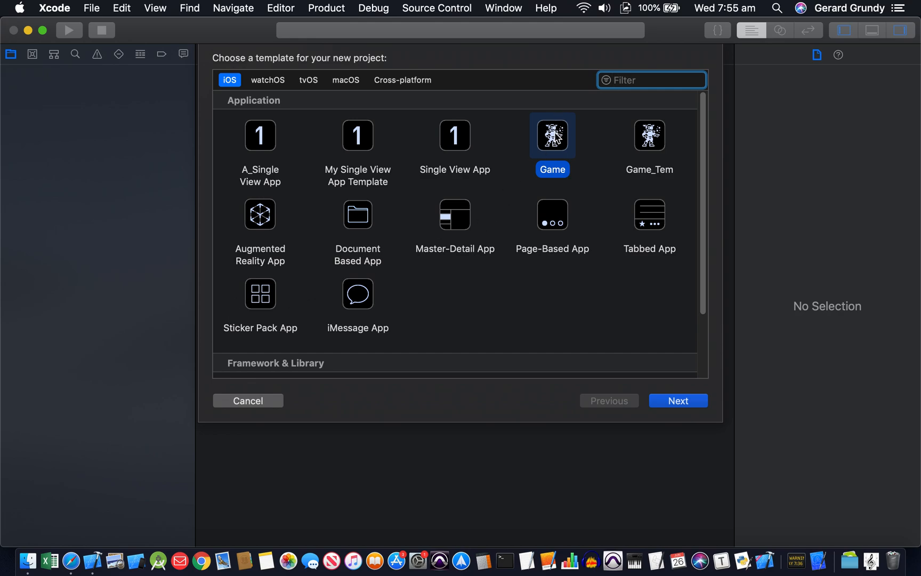
pyautogui.click(677, 400)
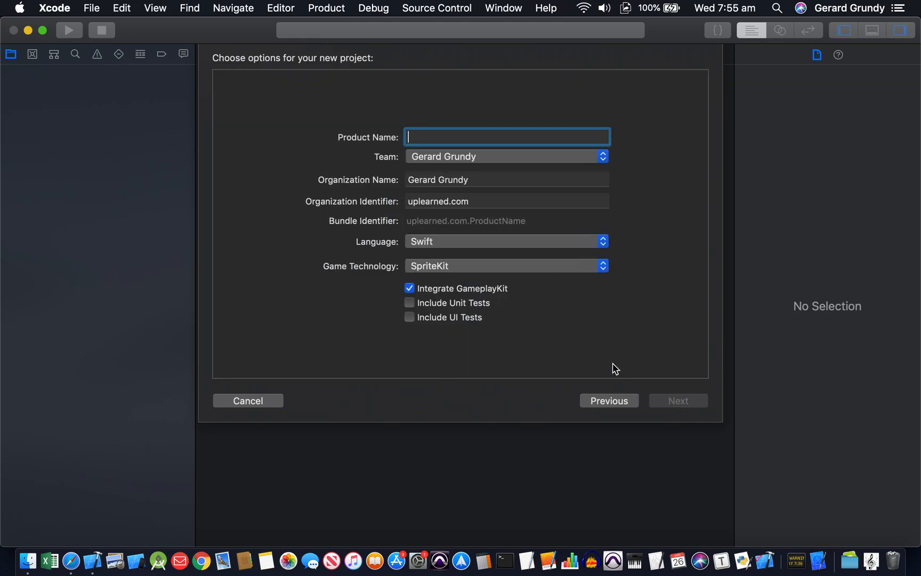
pyautogui.write('R')
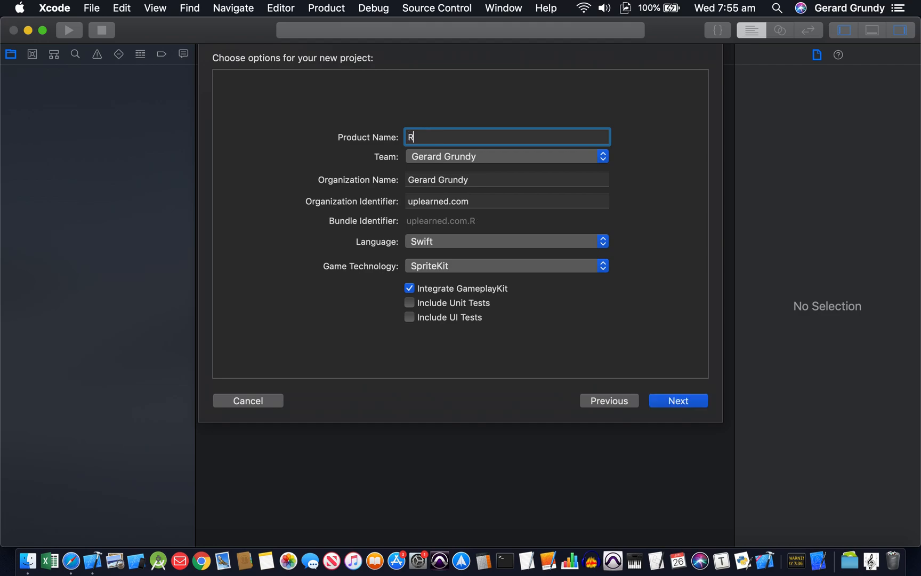
pyautogui.write('ollinT')
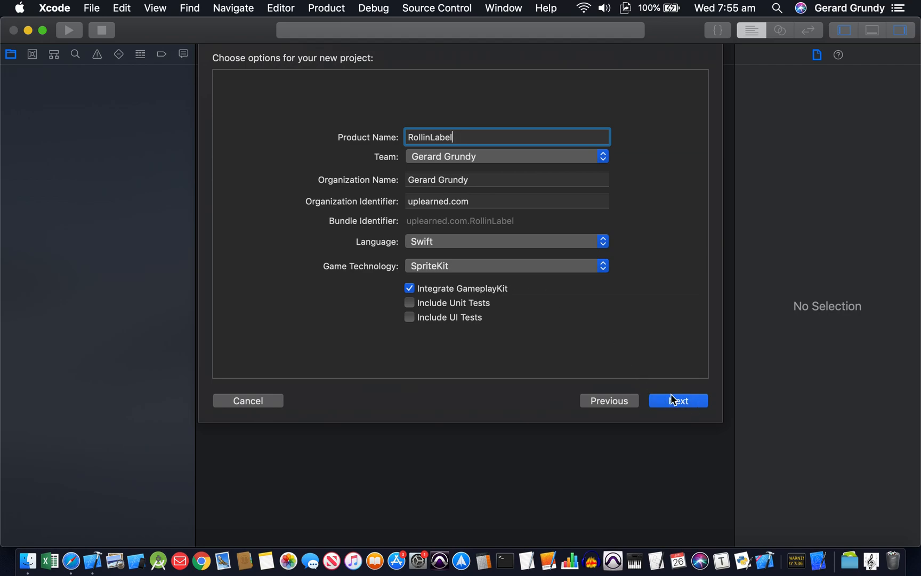
pyautogui.click(677, 400)
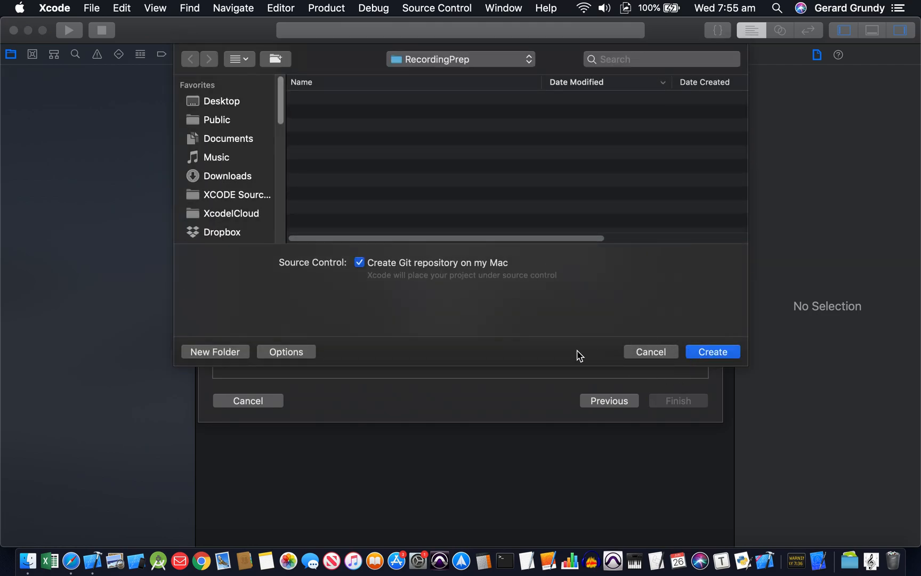
pyautogui.moveTo(514, 359)
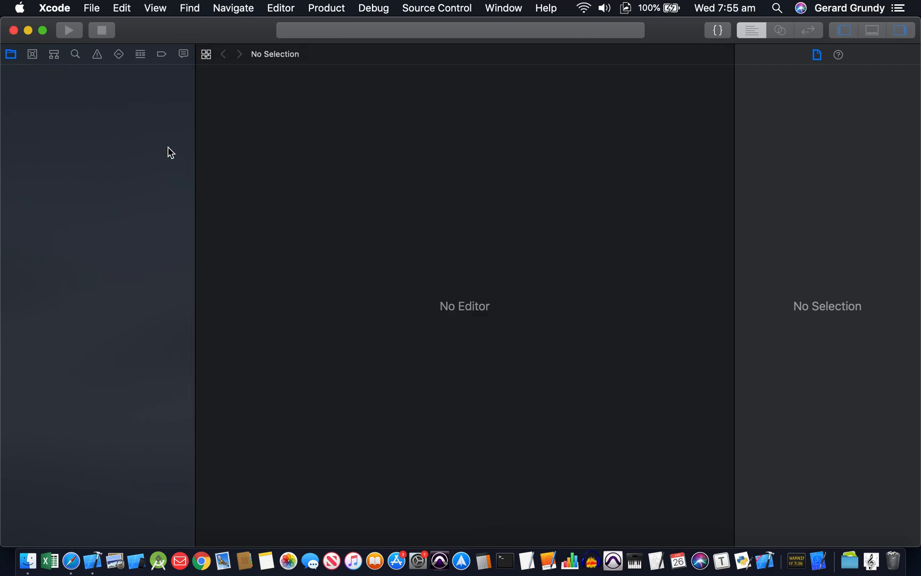
pyautogui.moveTo(172, 30)
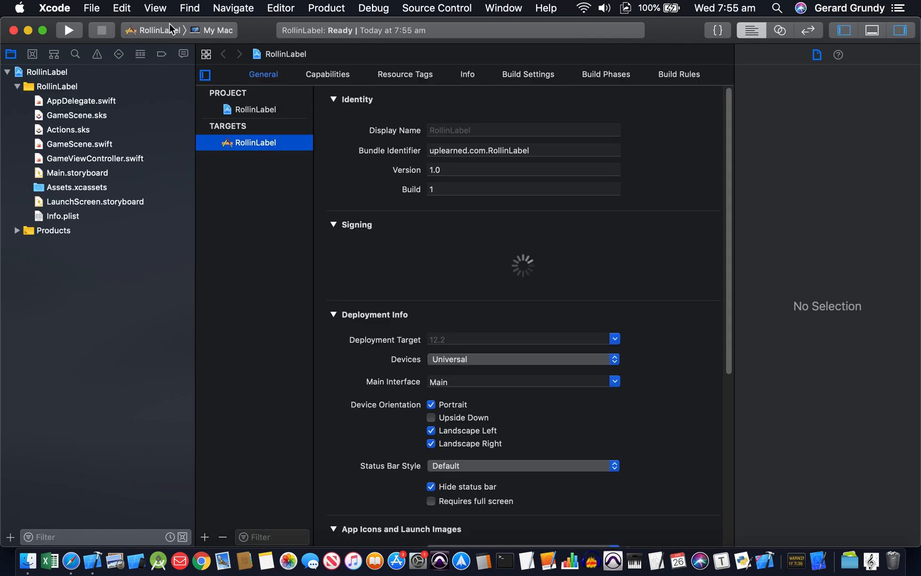
# Step: Show the Inspectors pane and run RollinLabel on the iPhone XR simulator
pyautogui.click(816, 54)
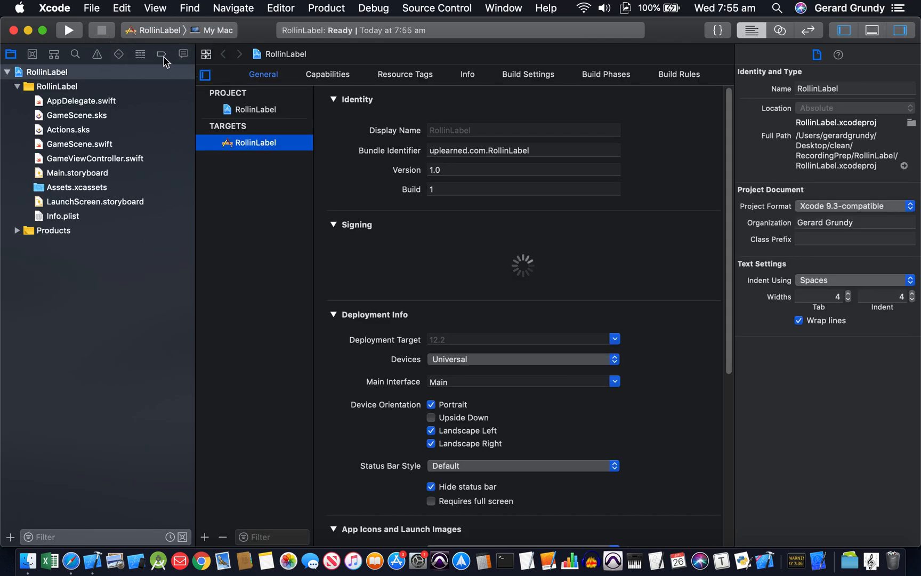
pyautogui.click(68, 30)
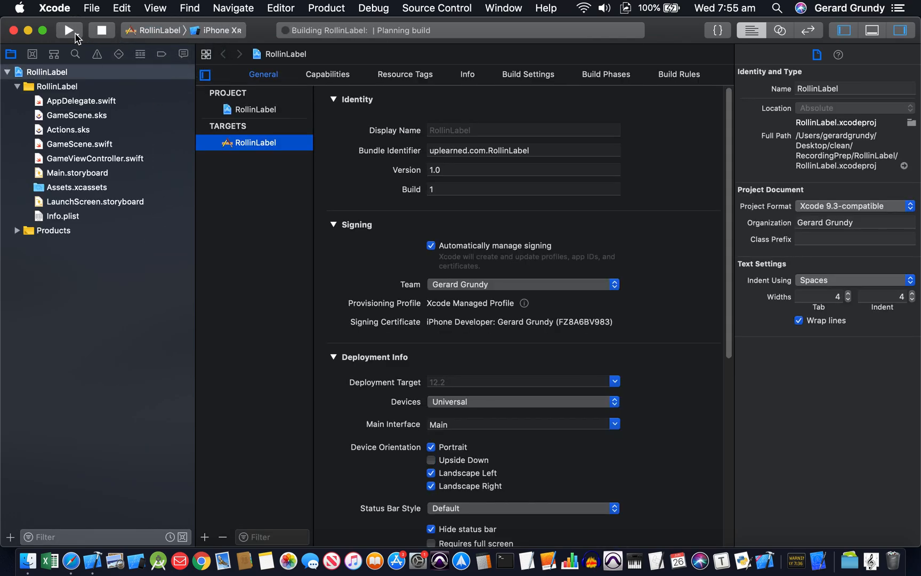
pyautogui.click(69, 30)
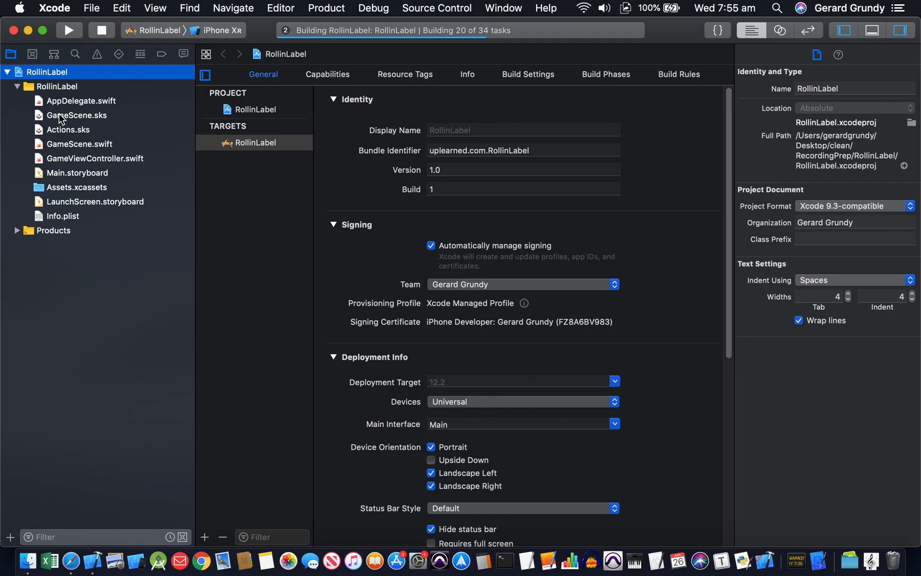
# Step: Select the Hello, World label in GameScene.sks and place it left of the scene frame
pyautogui.click(76, 115)
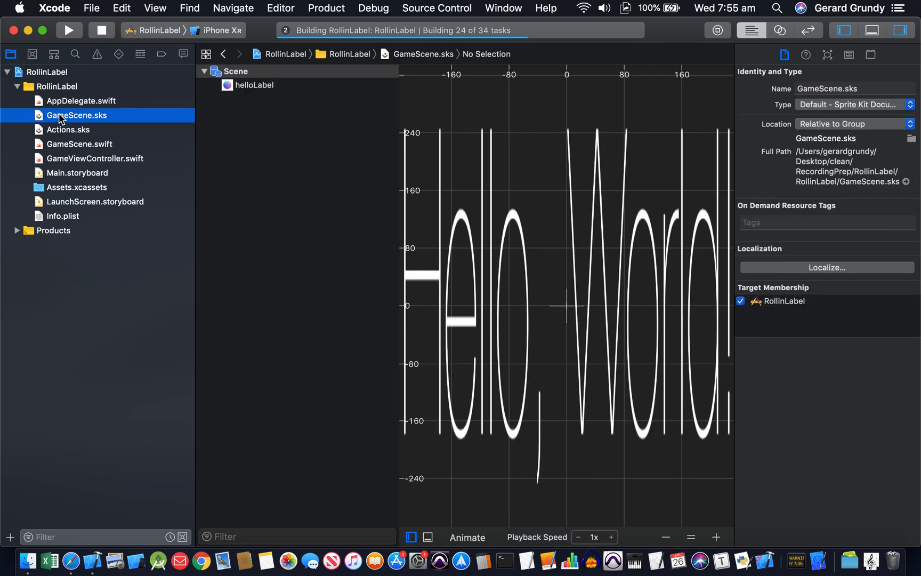
pyautogui.click(252, 86)
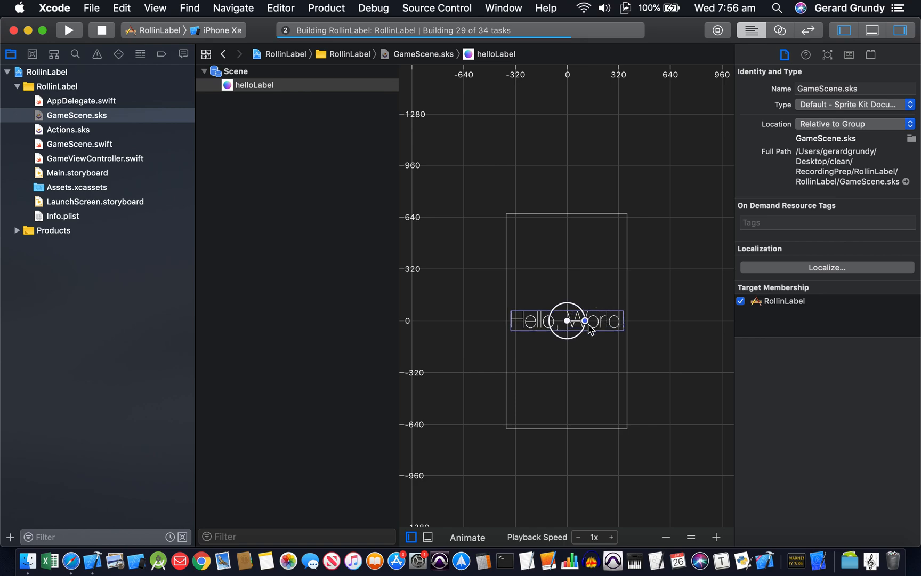
pyautogui.moveTo(520, 326)
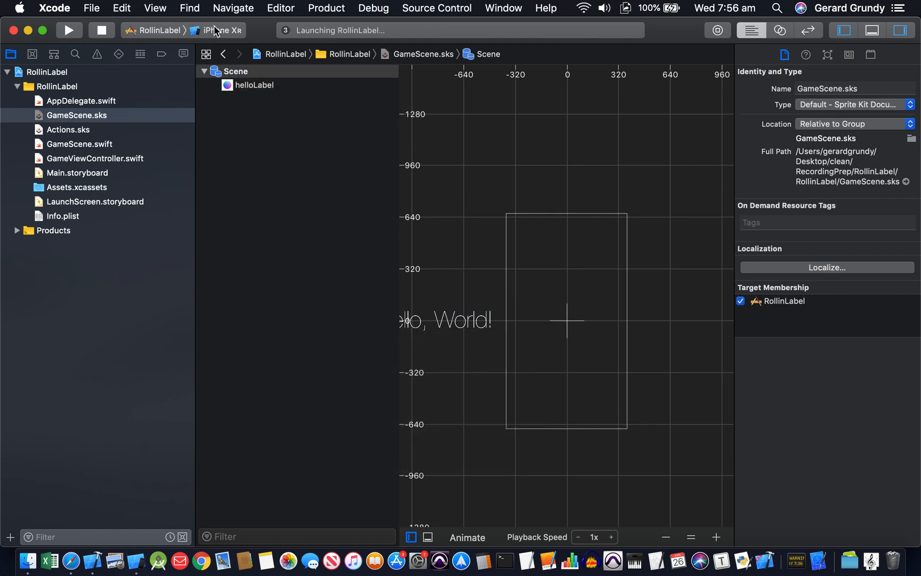
pyautogui.moveTo(482, 450)
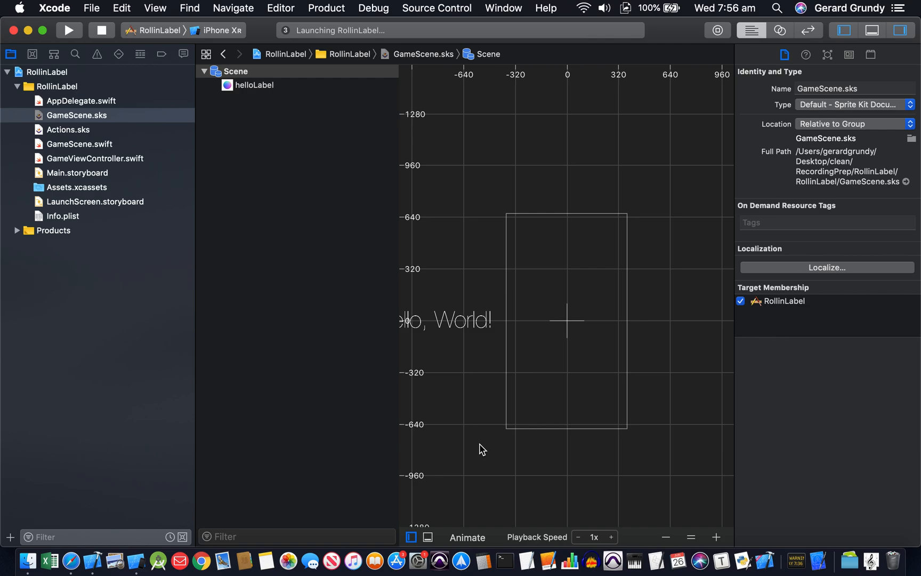
pyautogui.moveTo(697, 30)
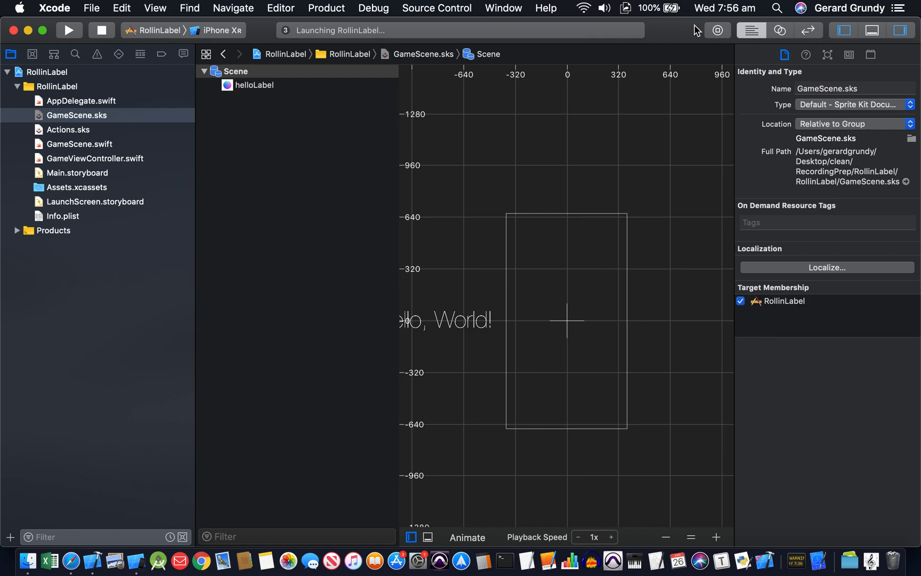
pyautogui.click(716, 30)
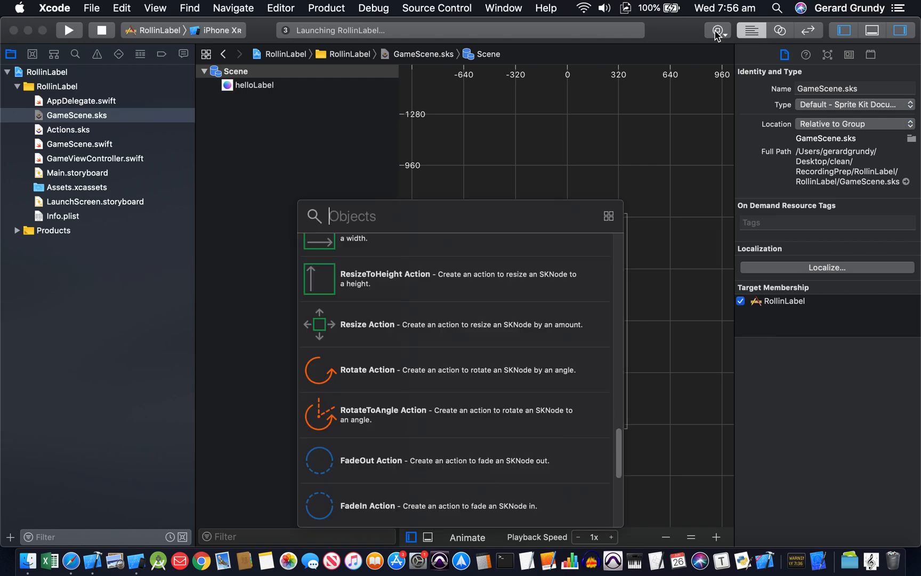
pyautogui.moveTo(342, 270)
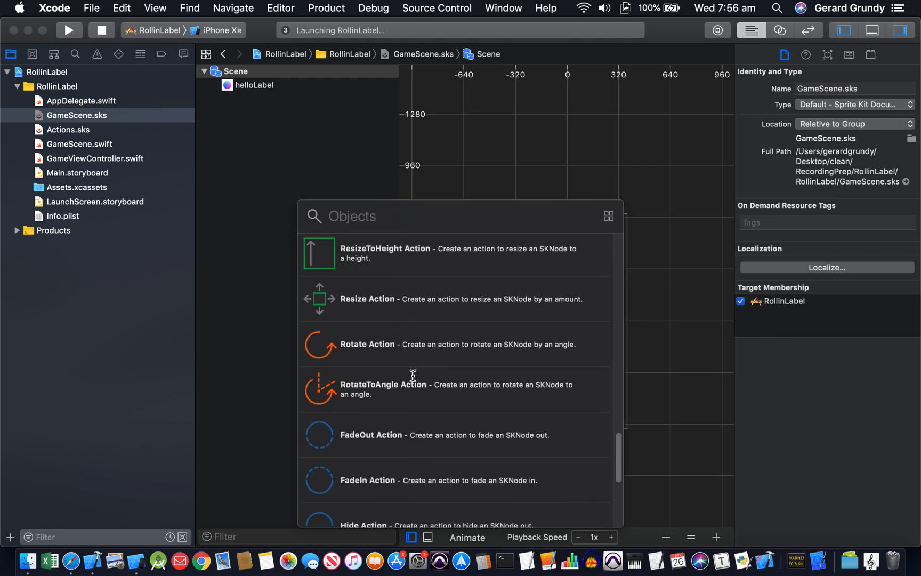
pyautogui.scroll(3)
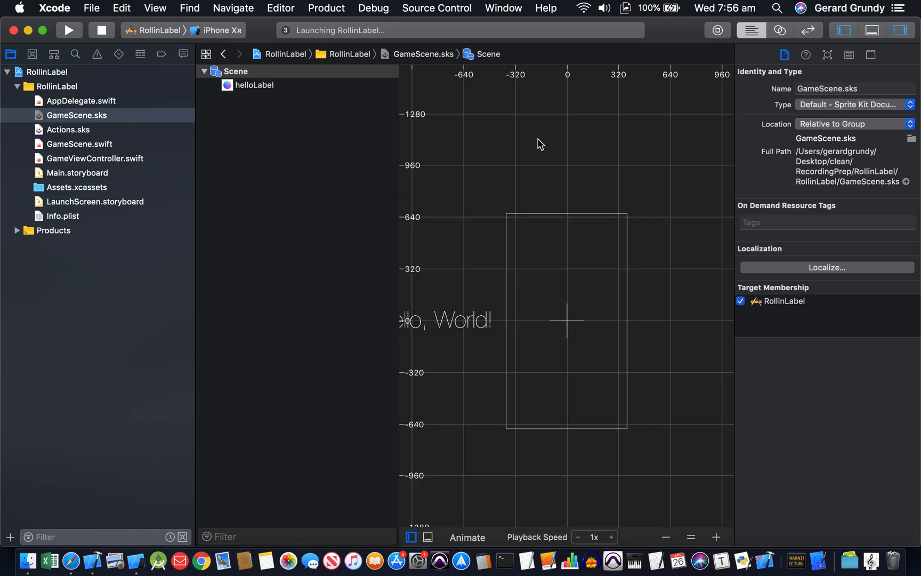
# Step: Toggle the debug area and bring back the project navigator beside the scene canvas
pyautogui.click(872, 30)
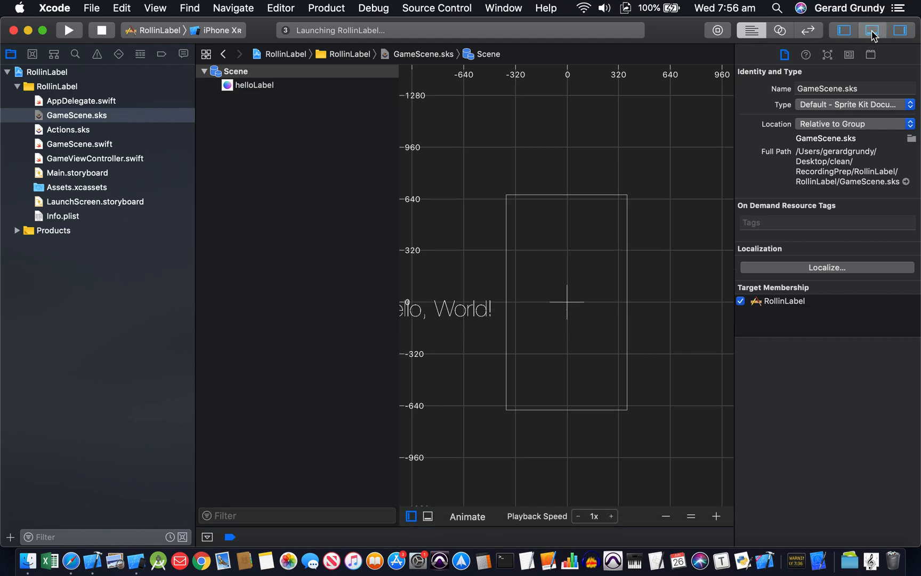
pyautogui.click(871, 30)
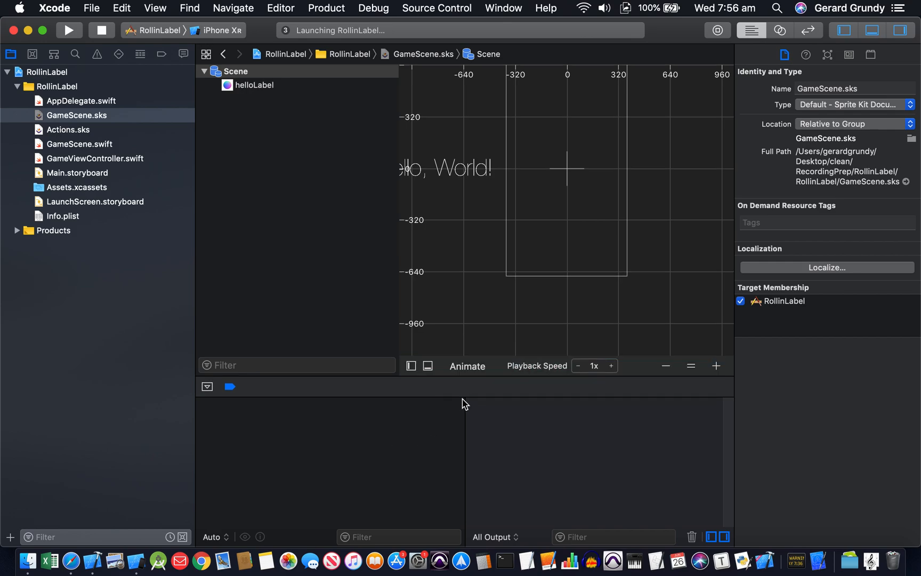
pyautogui.moveTo(451, 379)
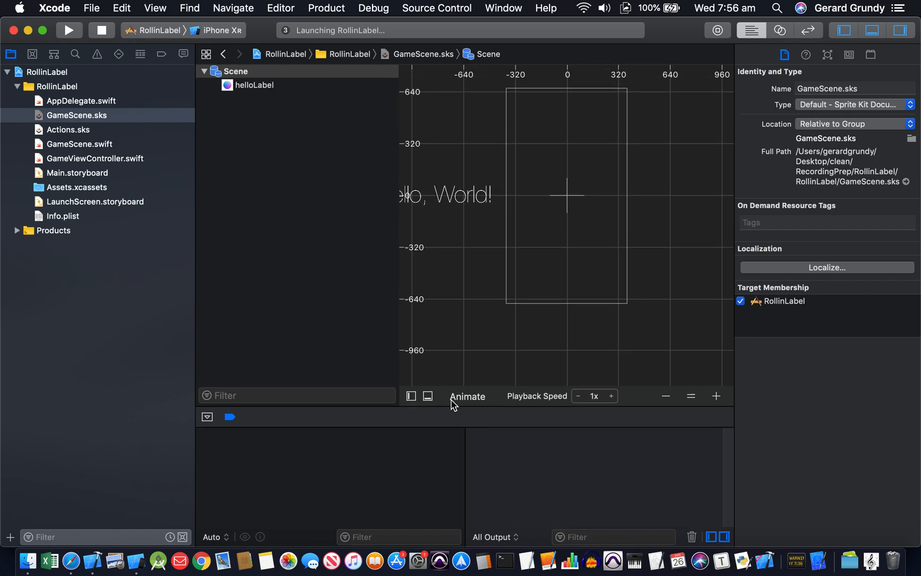
pyautogui.moveTo(680, 409)
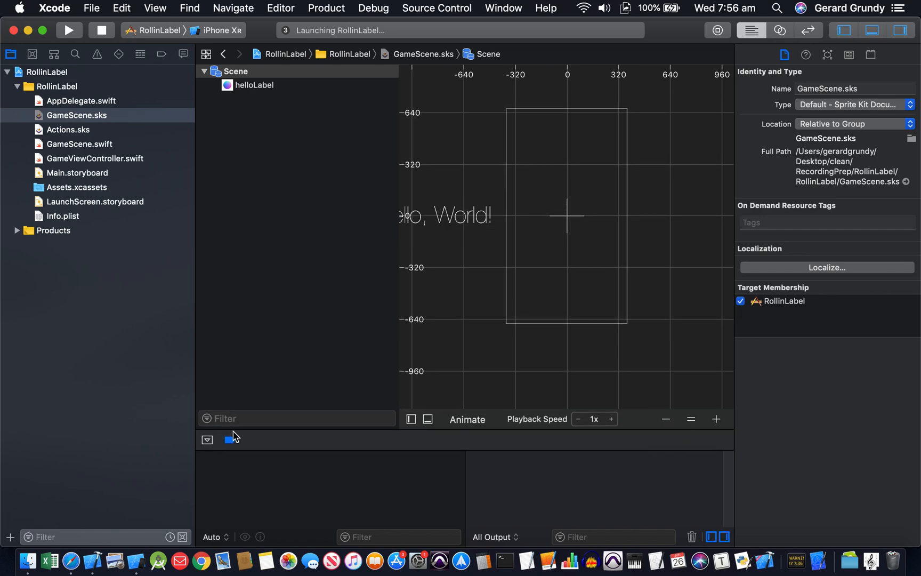
pyautogui.moveTo(843, 44)
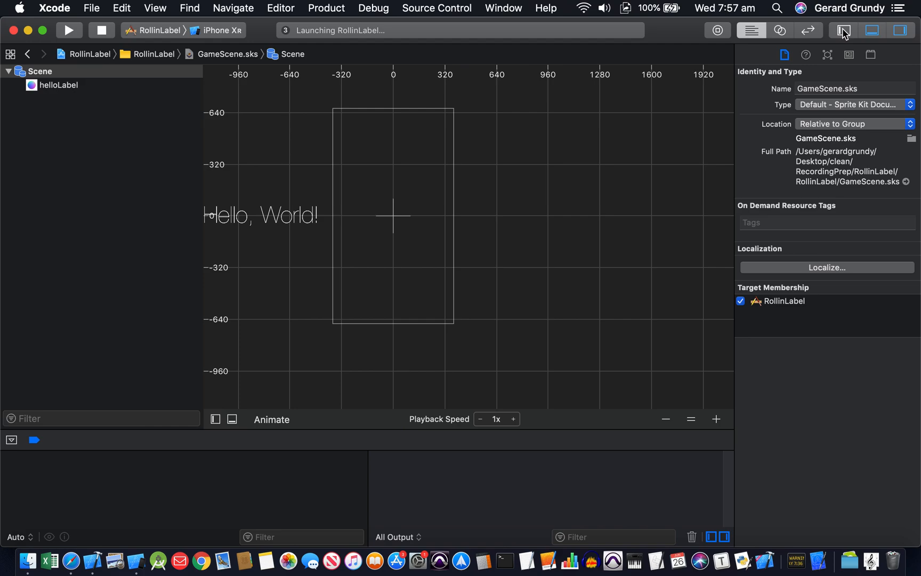
pyautogui.click(843, 29)
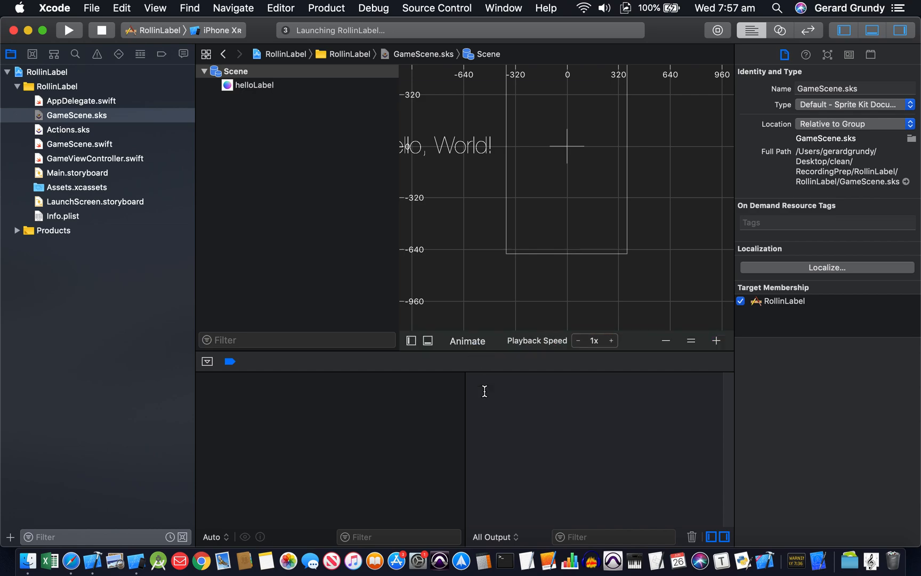
pyautogui.moveTo(326, 502)
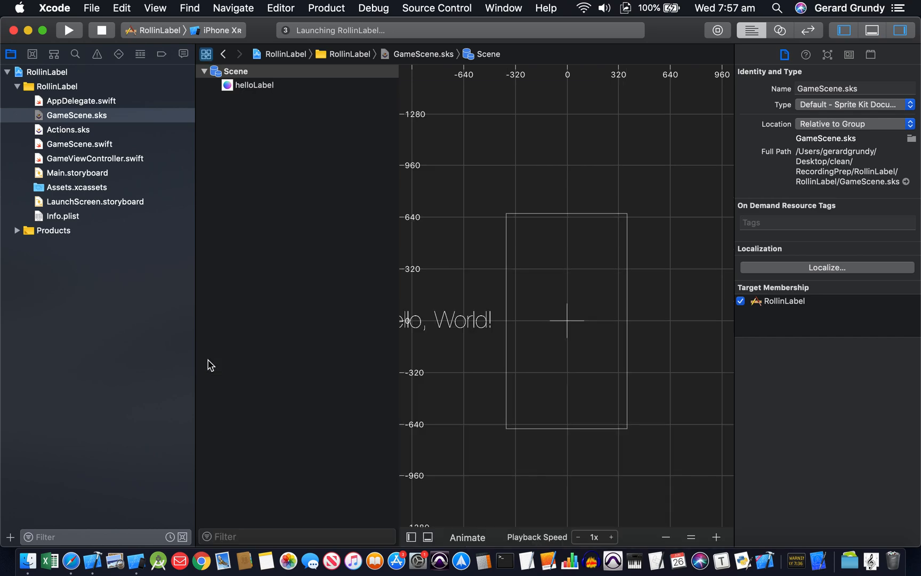
pyautogui.moveTo(440, 539)
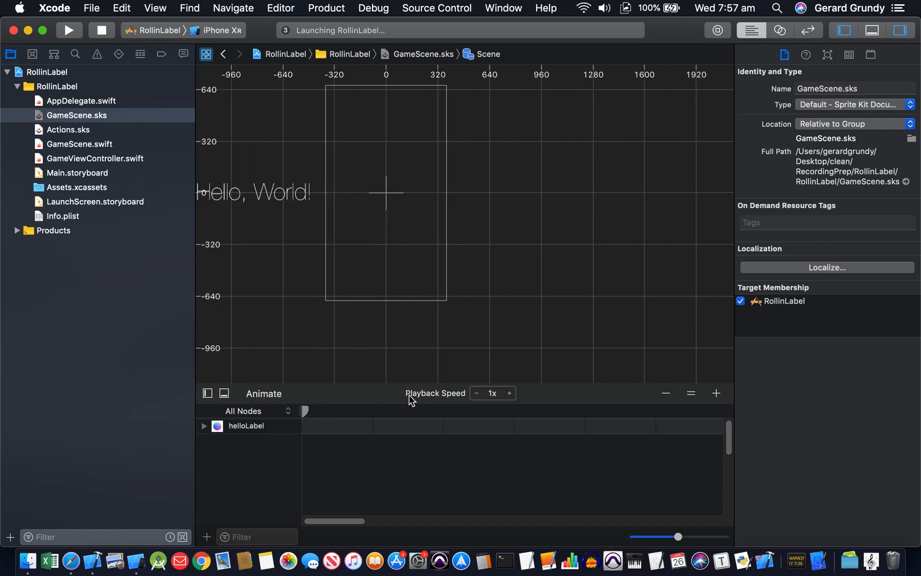
# Step: Show the scene node outline with Scene and helloLabel again above the action timeline
pyautogui.click(205, 394)
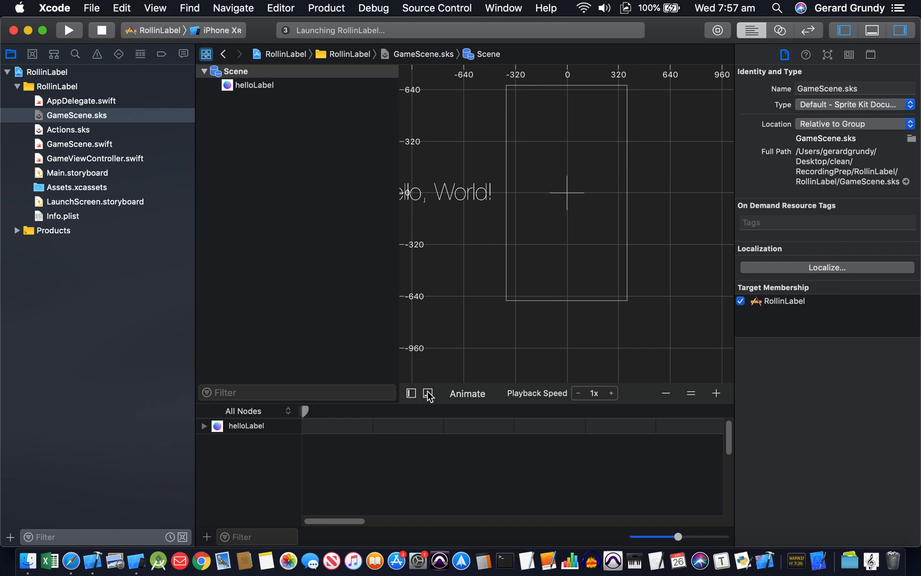
pyautogui.moveTo(428, 393)
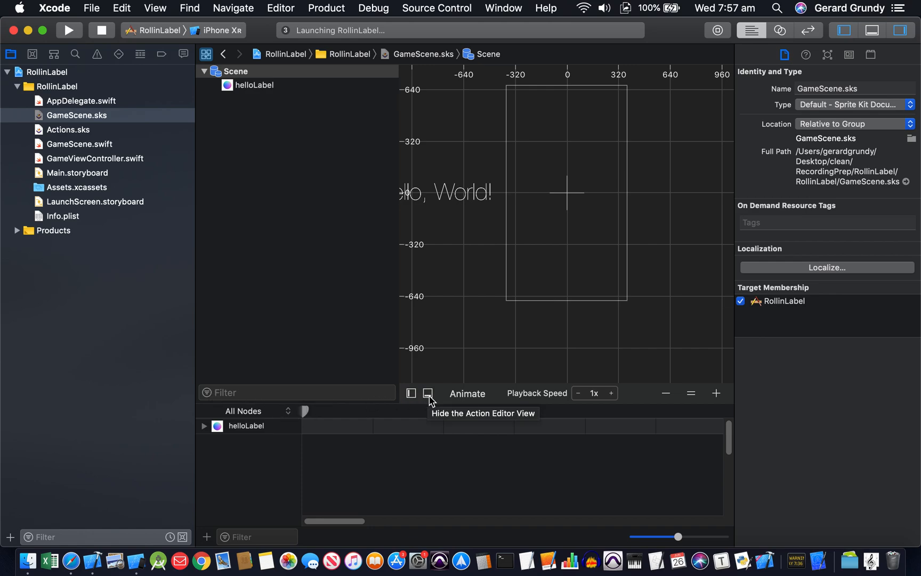
pyautogui.click(429, 393)
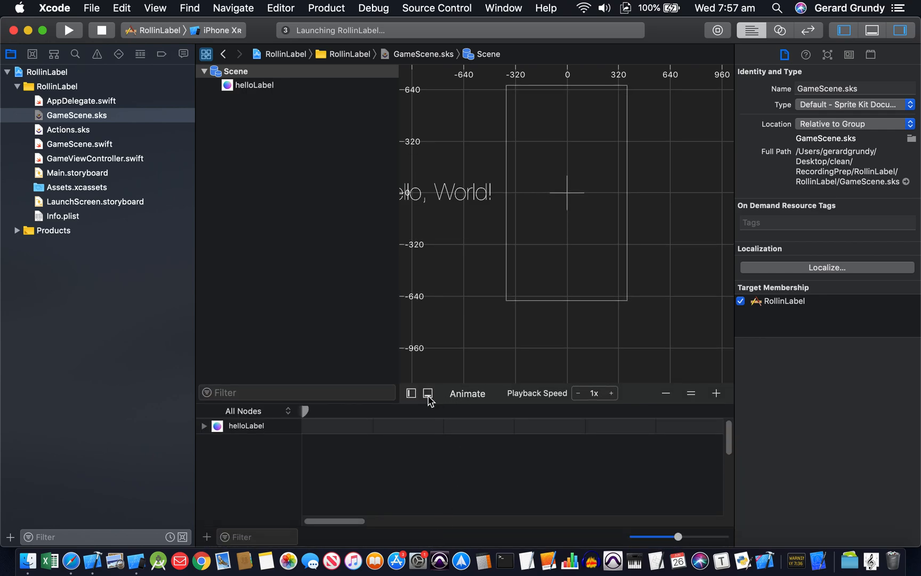
pyautogui.moveTo(428, 393)
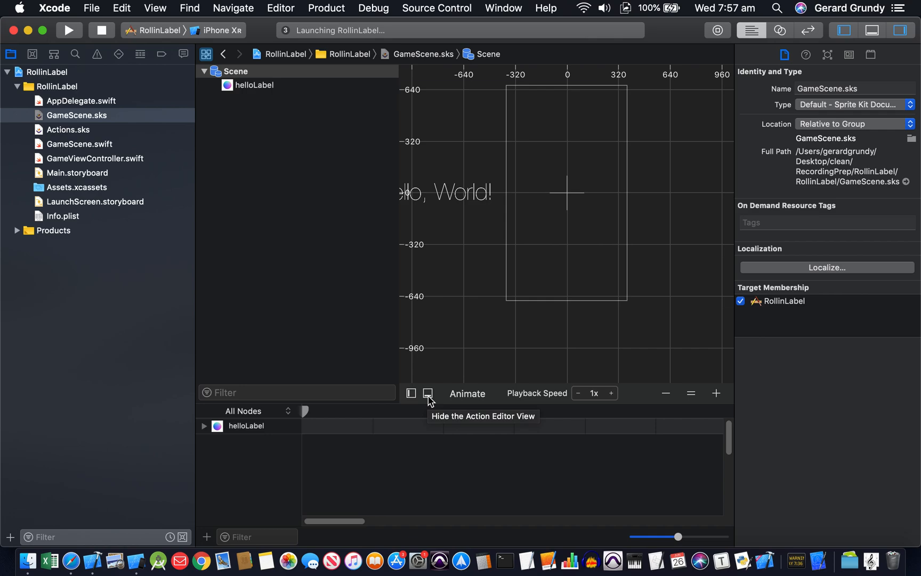
pyautogui.moveTo(287, 393)
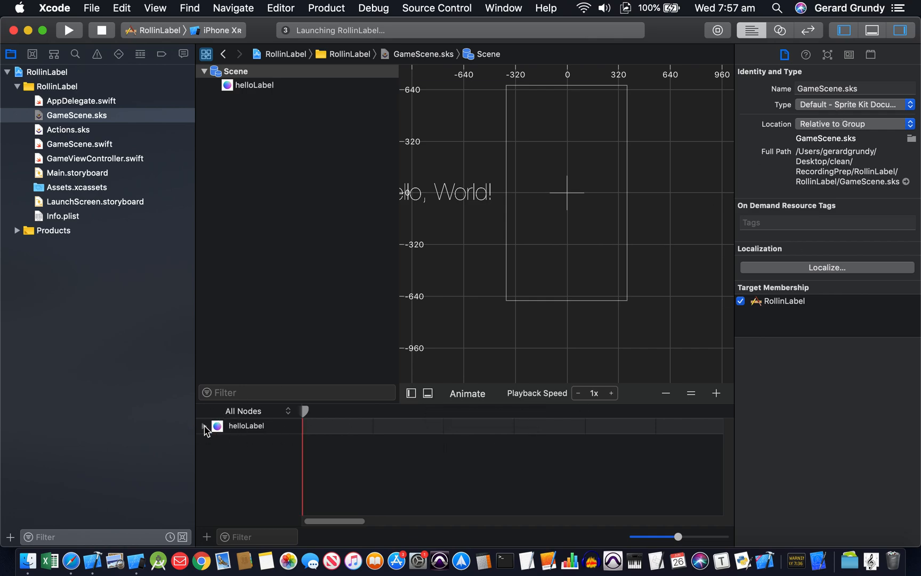
# Step: Reveal helloLabel's Move to action and show its attributes: 0x 0y, start 0, duration 1, linear
pyautogui.click(204, 426)
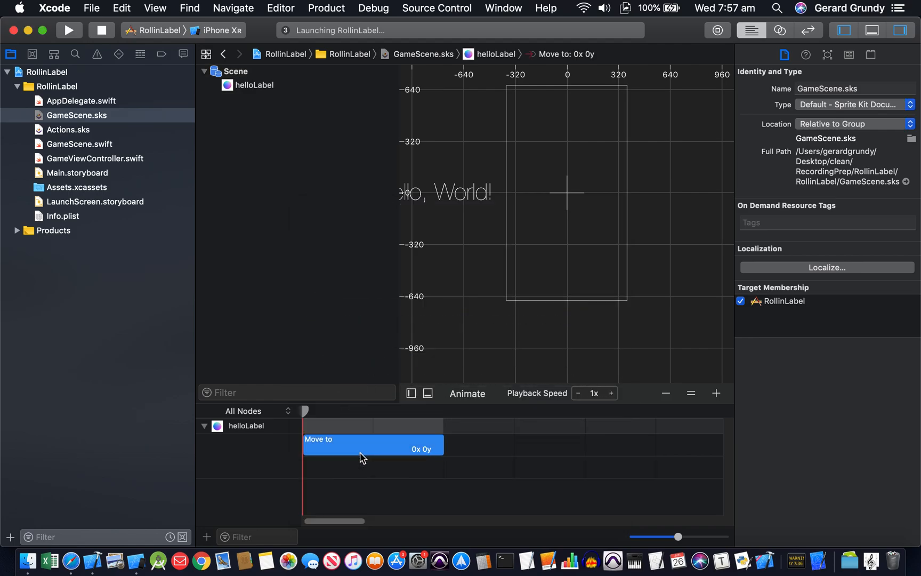
pyautogui.moveTo(625, 287)
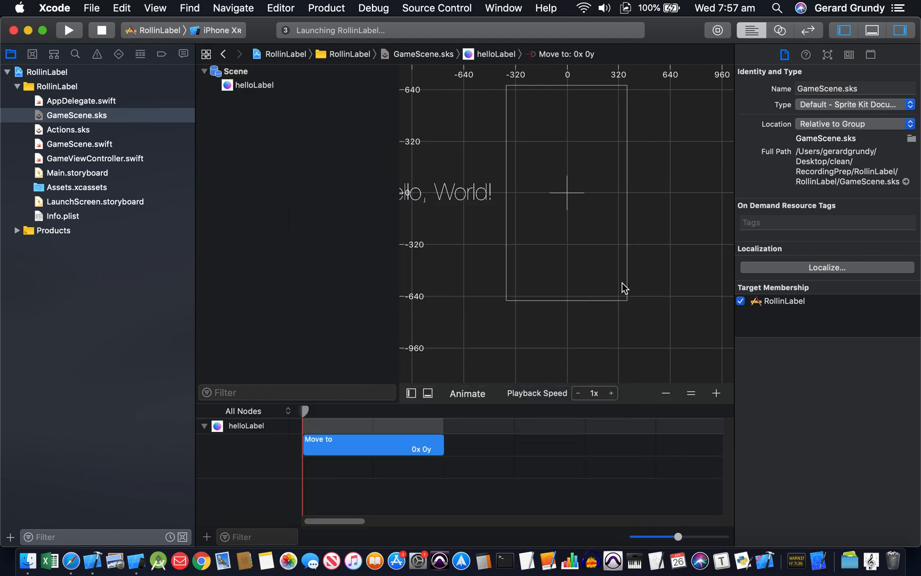
pyautogui.click(828, 54)
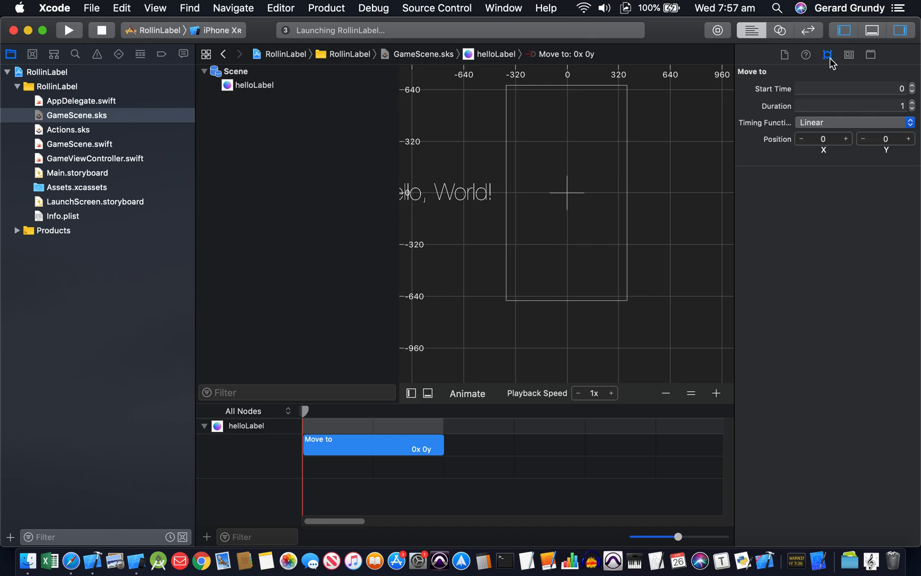
pyautogui.moveTo(405, 402)
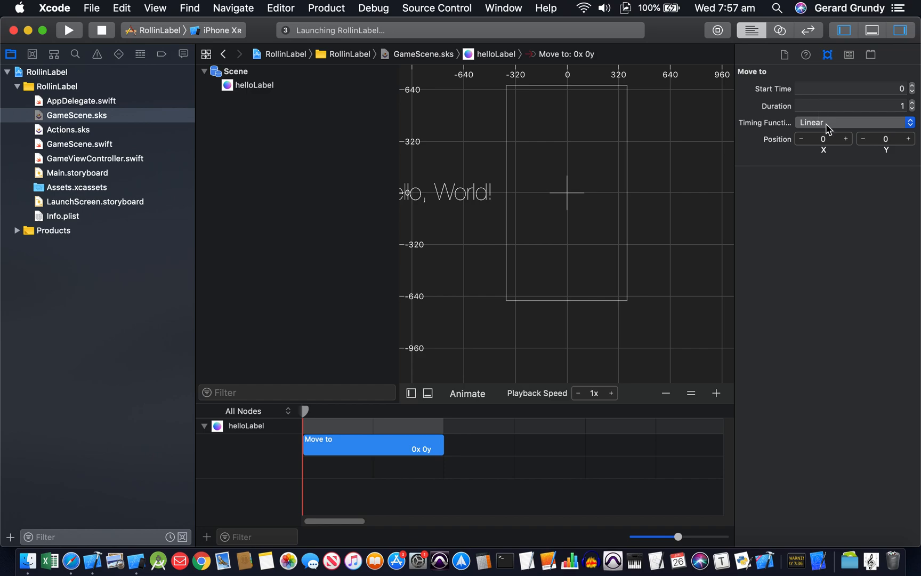
pyautogui.moveTo(568, 199)
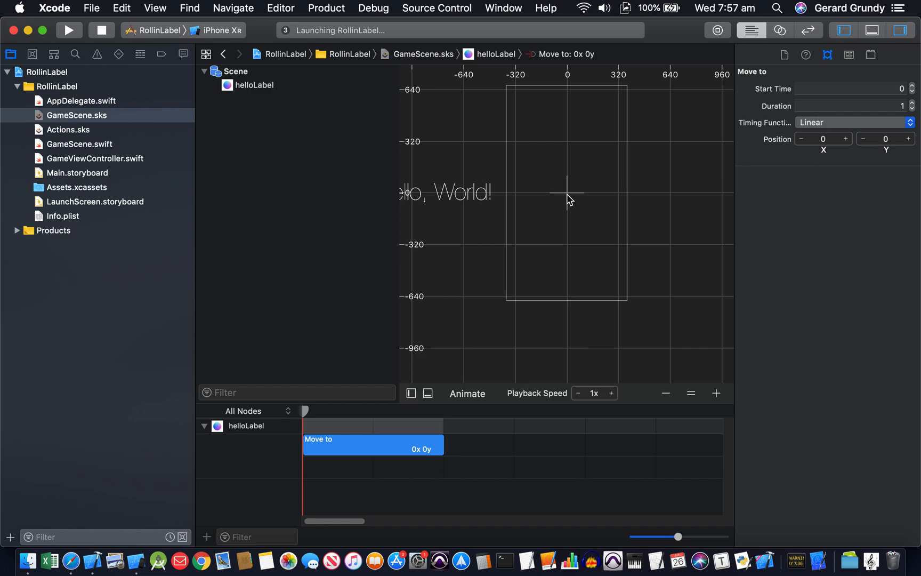
pyautogui.moveTo(532, 291)
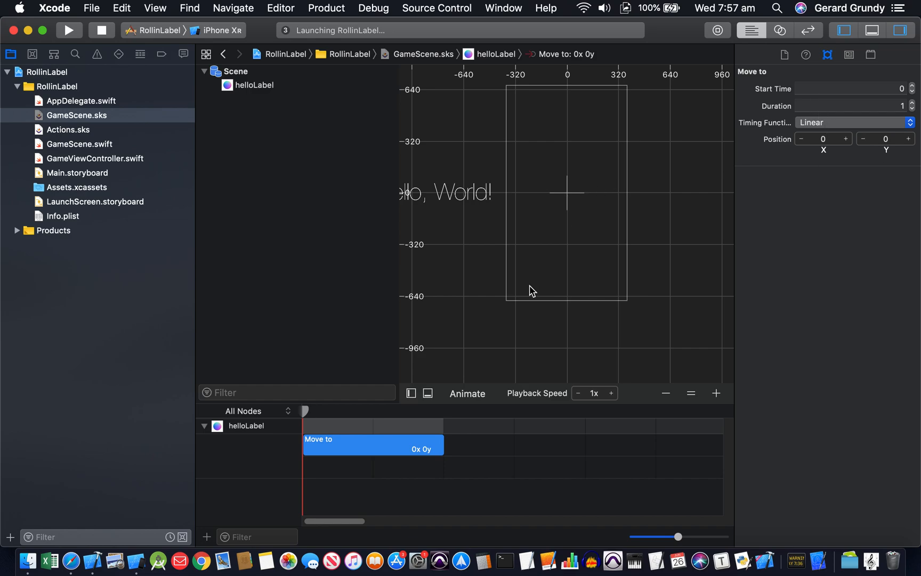
# Step: Preview Hello, World! sliding to centre, stop the preview, and run RollinLabel
pyautogui.click(467, 394)
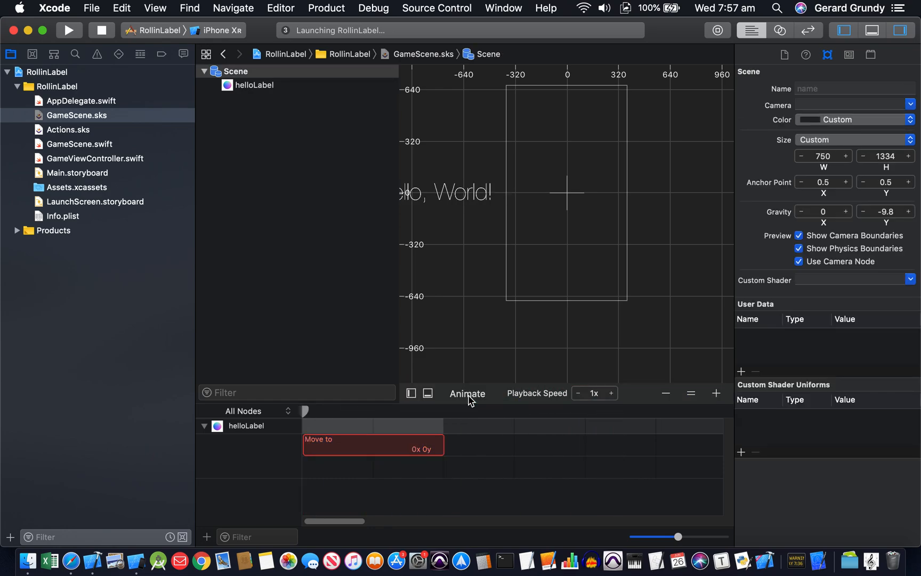
pyautogui.click(467, 393)
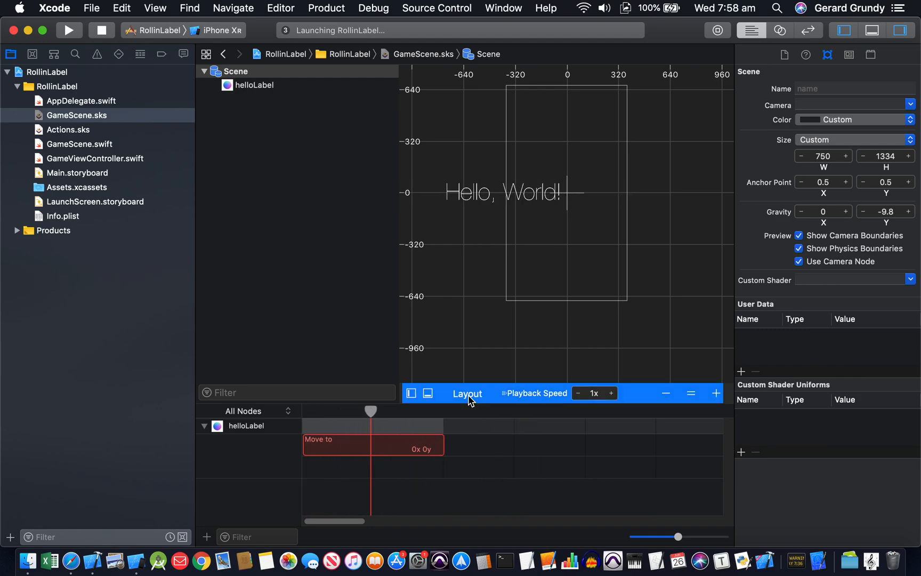
pyautogui.click(101, 30)
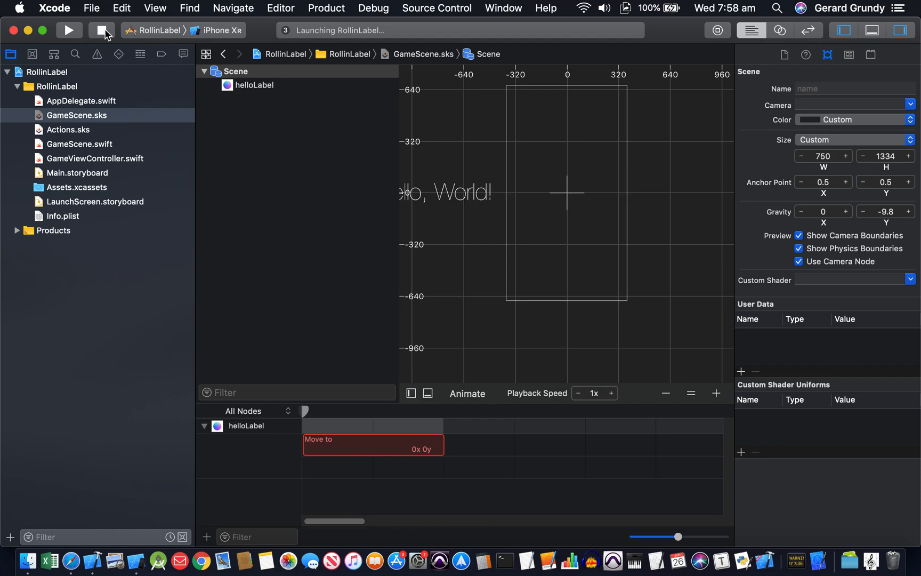
pyautogui.click(102, 30)
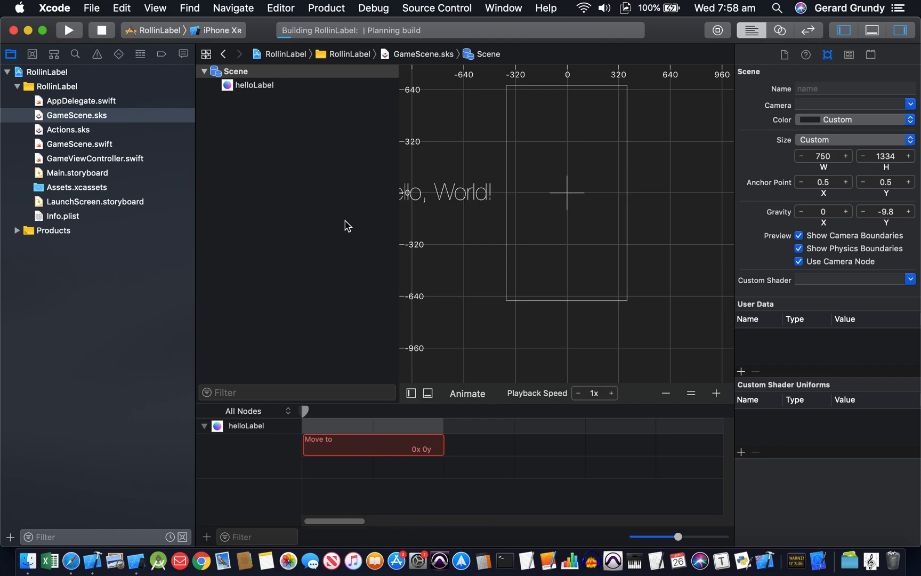
# Step: Rerun RollinLabel so it launches on the iPhone XR simulator
pyautogui.click(68, 30)
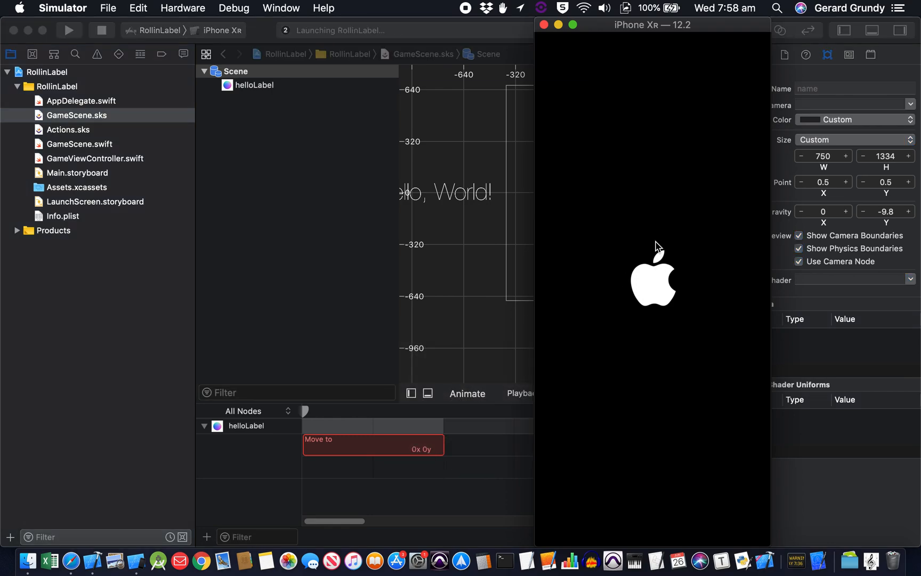
pyautogui.moveTo(648, 233)
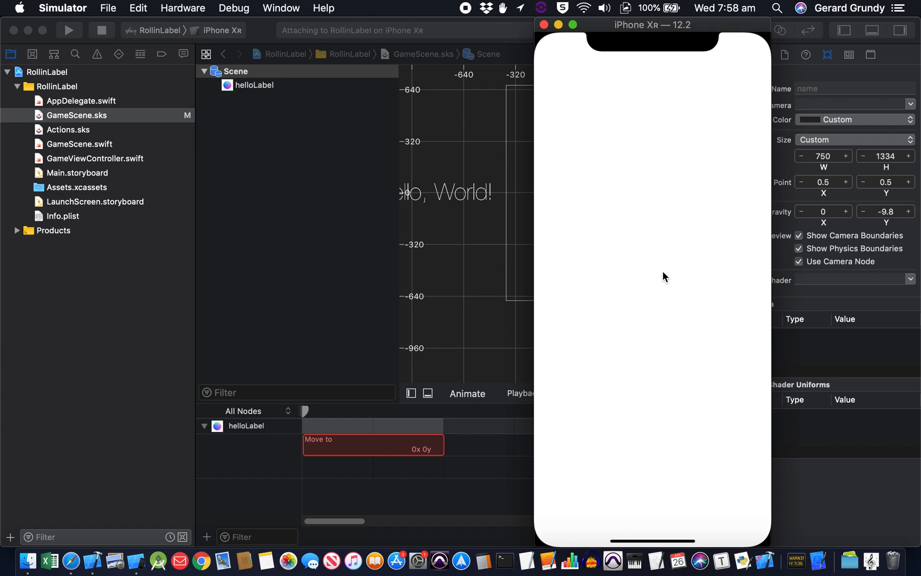
pyautogui.click(68, 30)
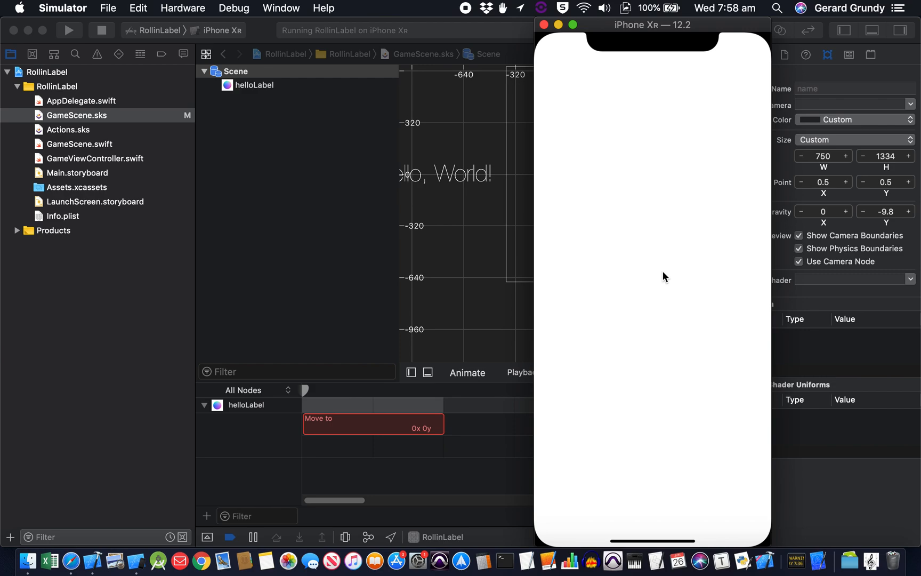
pyautogui.moveTo(649, 210)
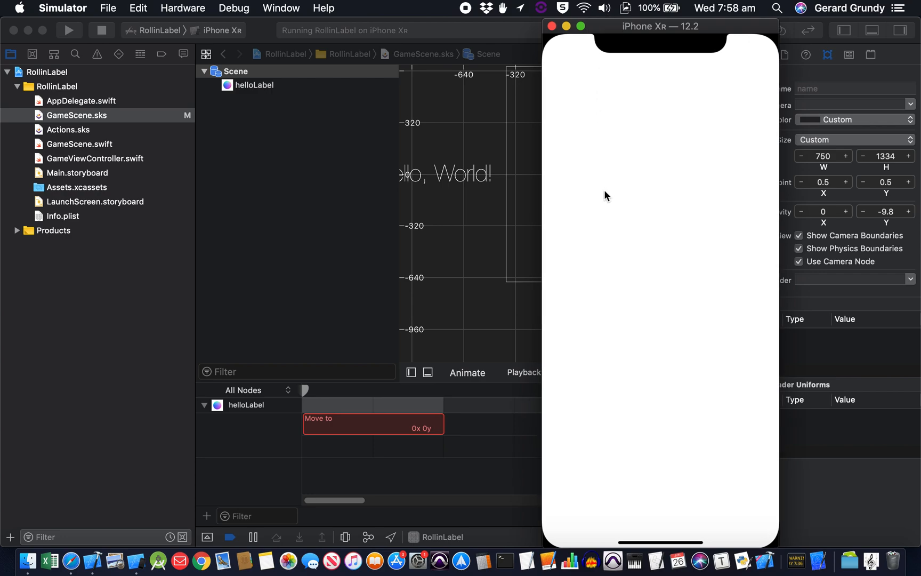
pyautogui.moveTo(563, 58)
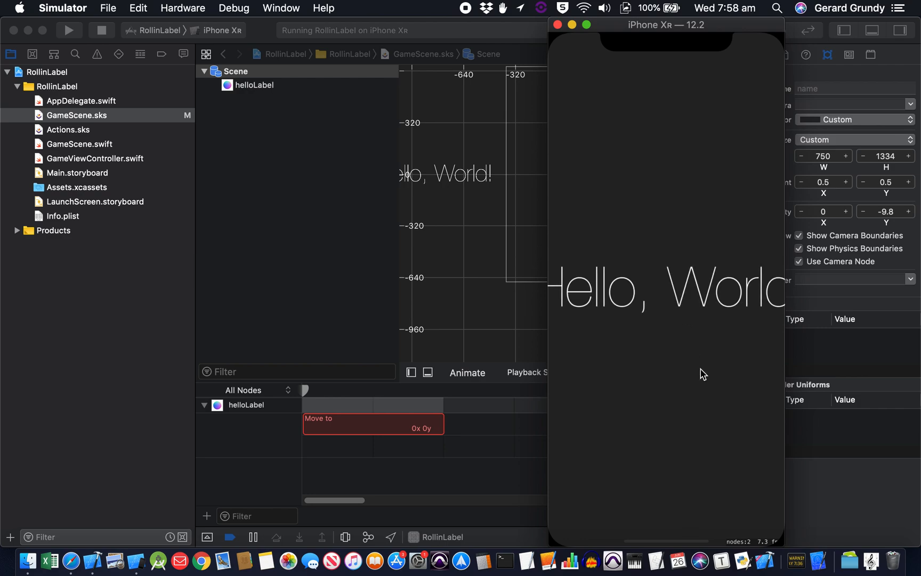
pyautogui.moveTo(595, 299)
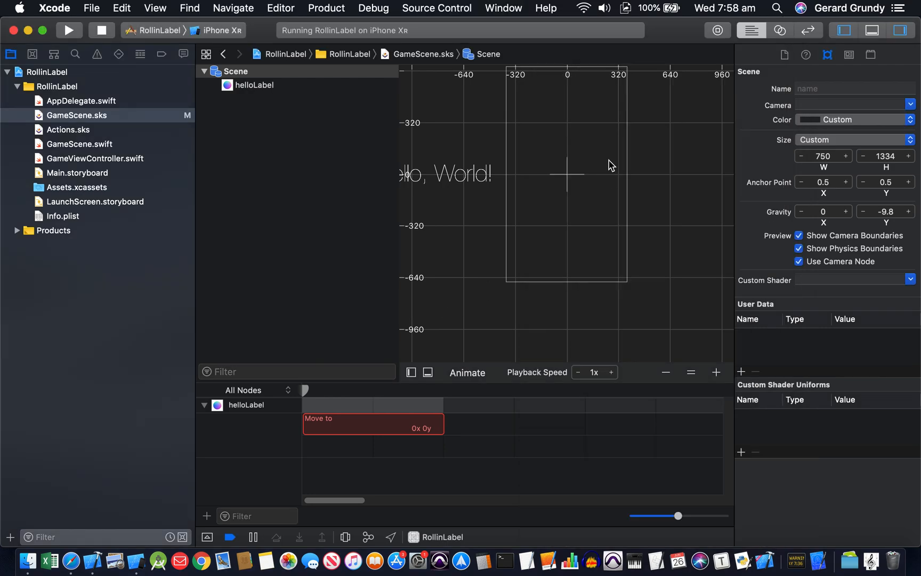
pyautogui.moveTo(660, 208)
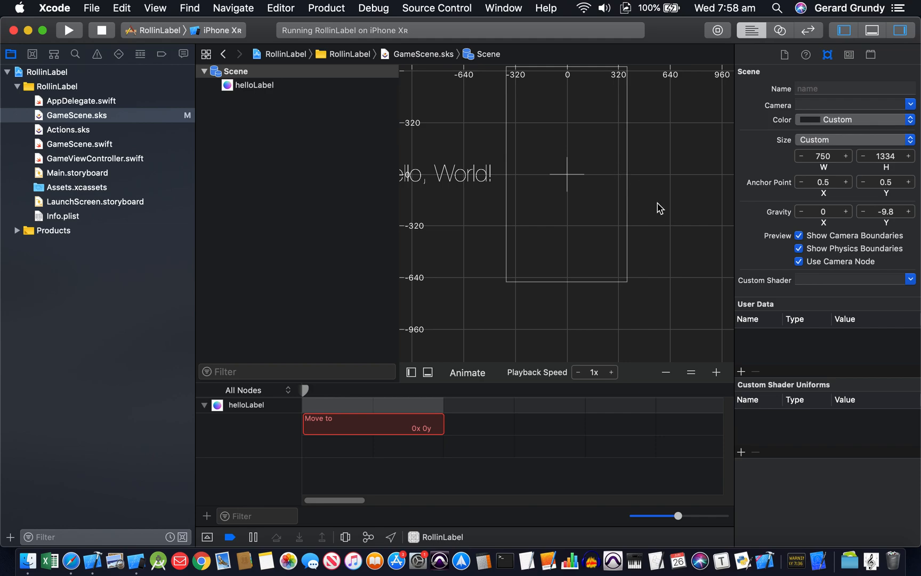
pyautogui.moveTo(827, 170)
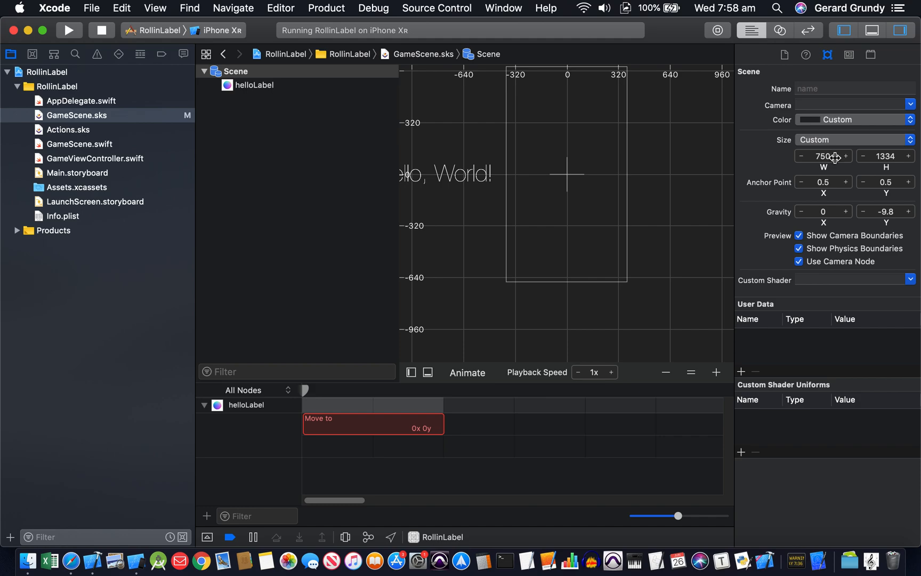
pyautogui.moveTo(493, 186)
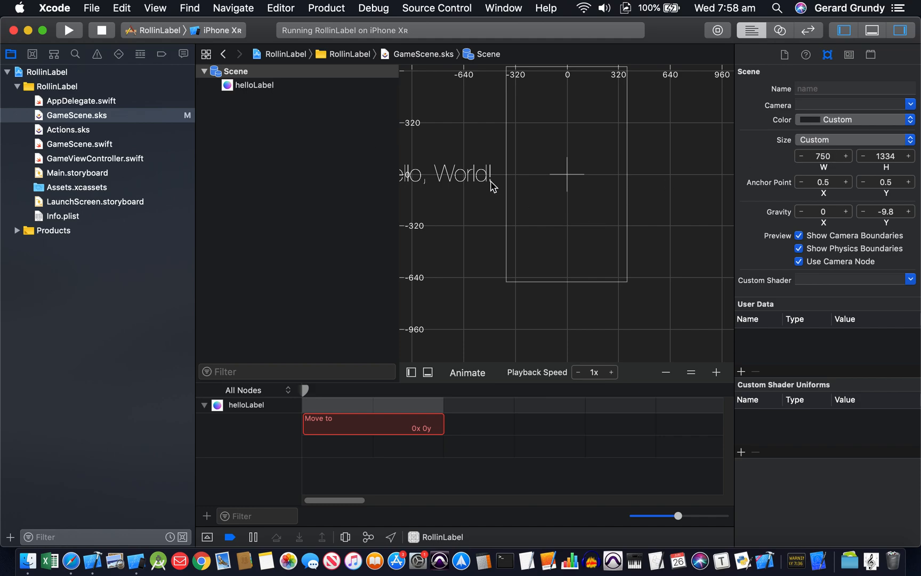
# Step: Size the scene as an iPhone 6s Plus in landscape orientation
pyautogui.click(236, 70)
pyautogui.write('755')
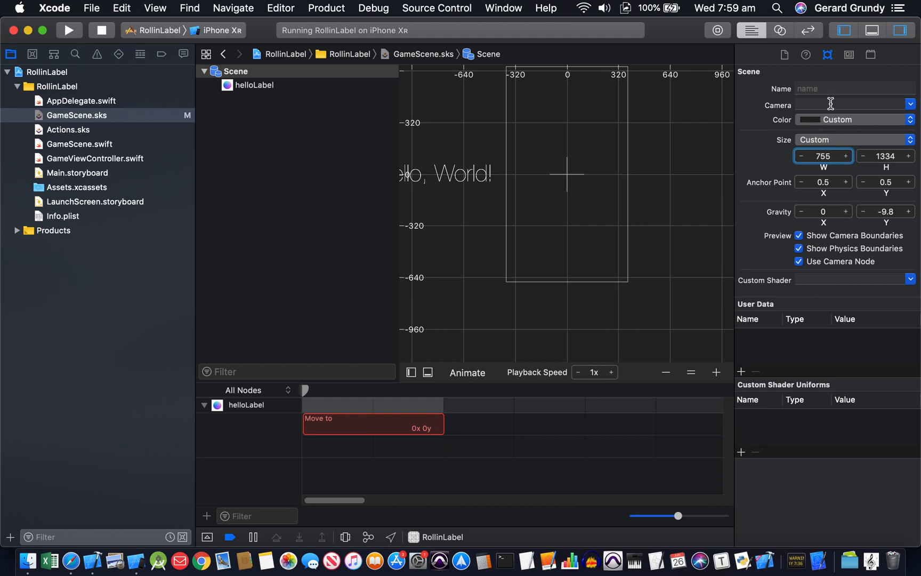
pyautogui.moveTo(853, 140)
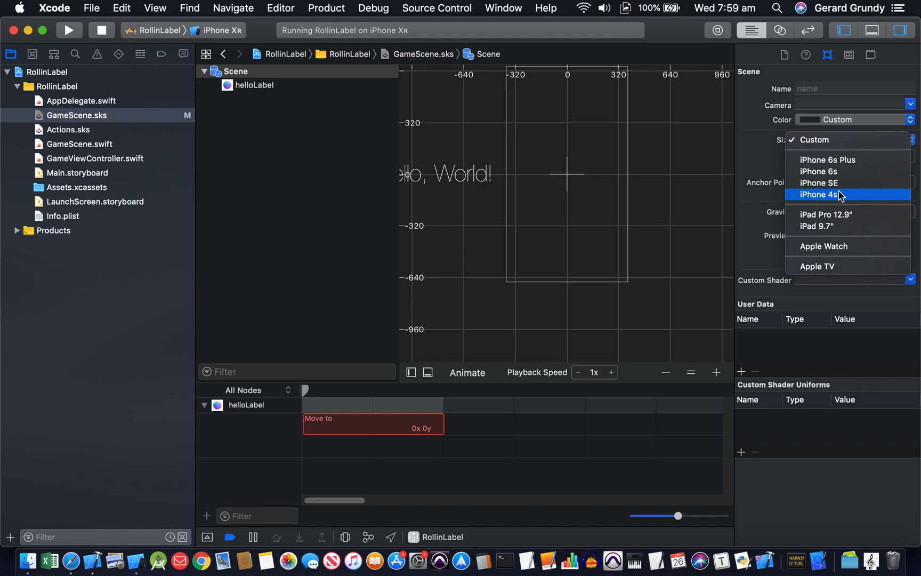
pyautogui.moveTo(831, 159)
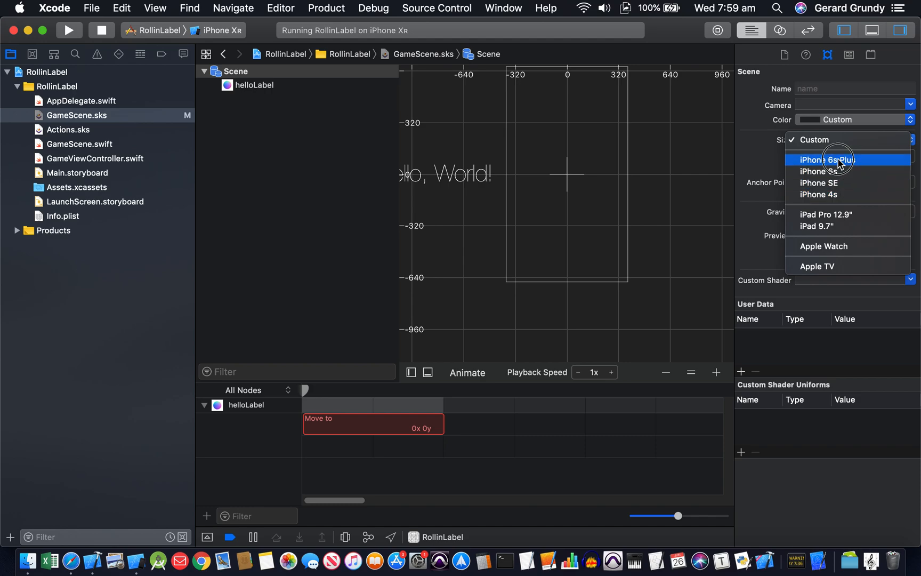
pyautogui.click(829, 159)
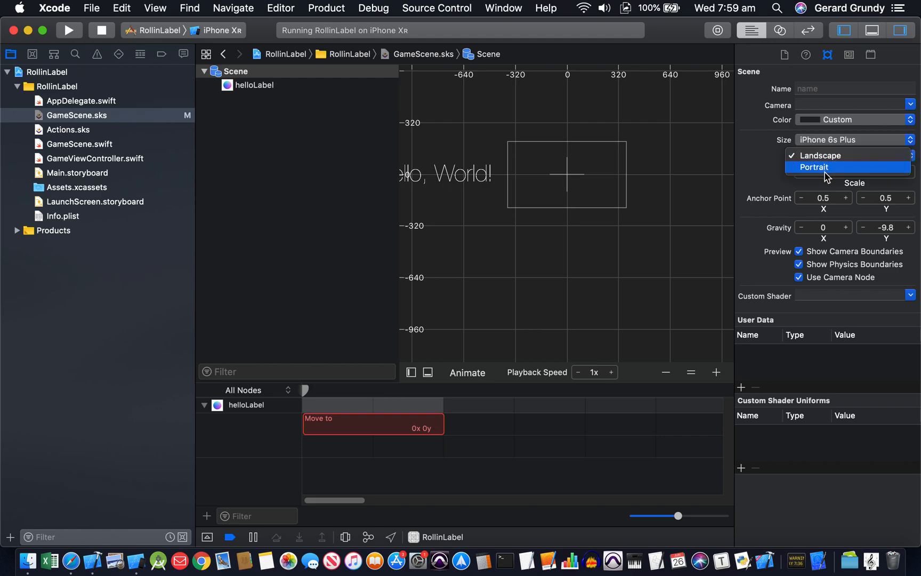
pyautogui.click(821, 155)
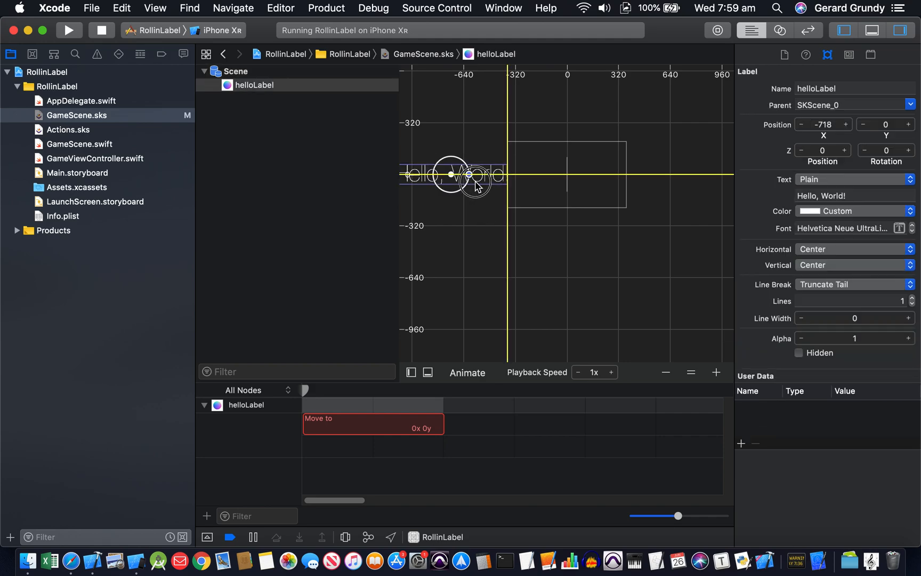
# Step: Select the Hello, World! label and preview its move animation
pyautogui.click(467, 372)
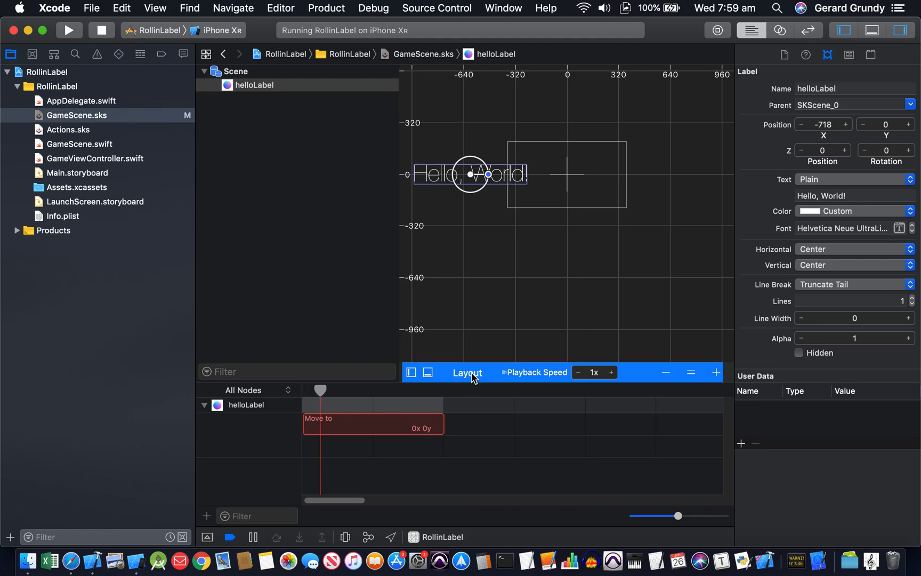
pyautogui.click(467, 373)
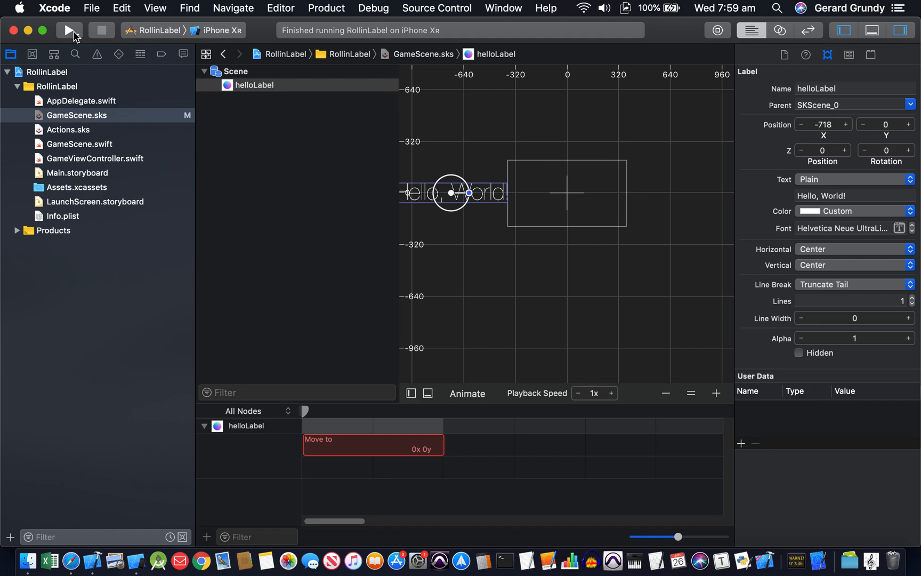
# Step: Rebuild and relaunch RollinLabel on the iPhone XR simulator
pyautogui.click(68, 30)
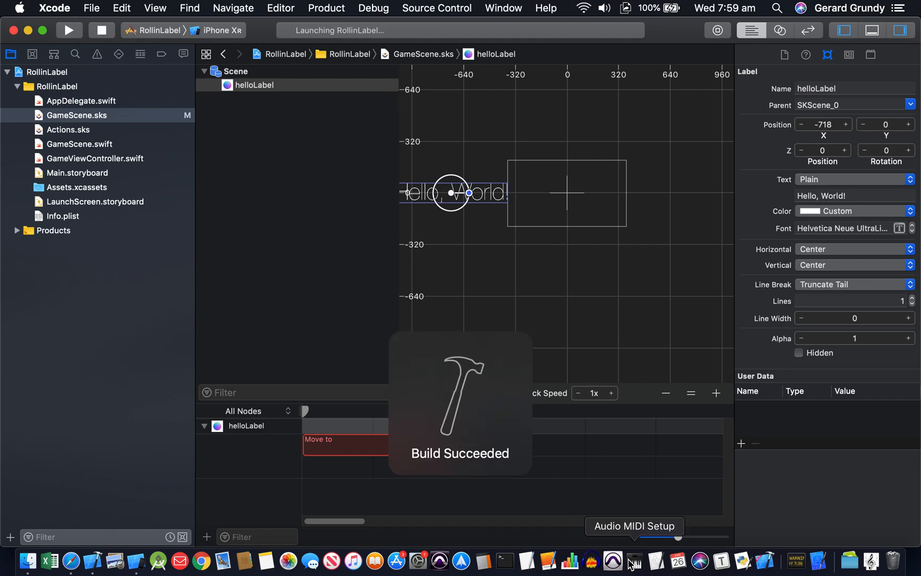
pyautogui.moveTo(115, 561)
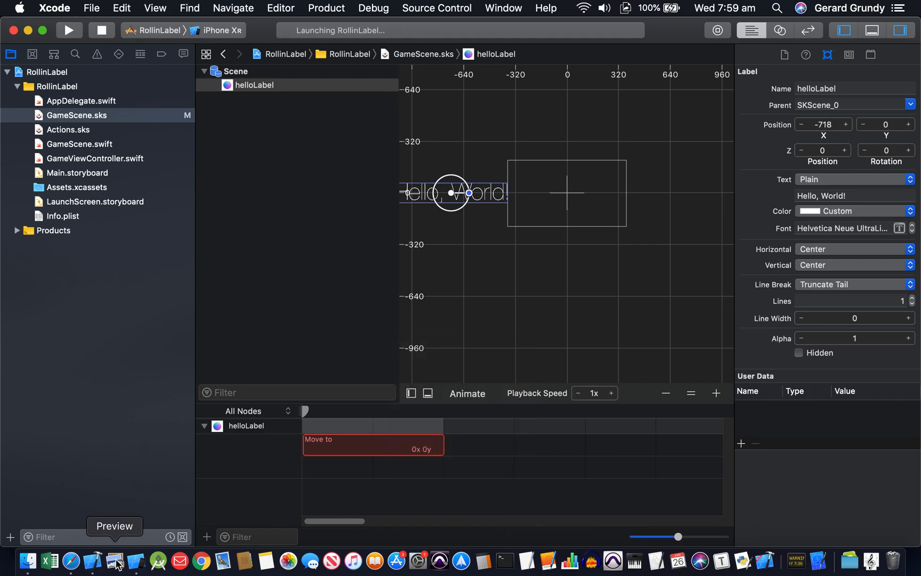
pyautogui.click(69, 30)
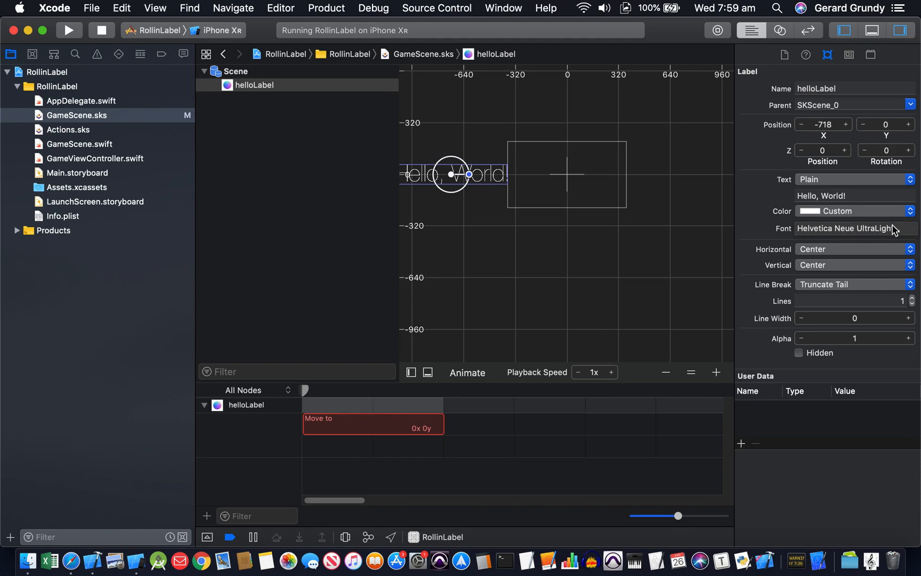
pyautogui.click(903, 30)
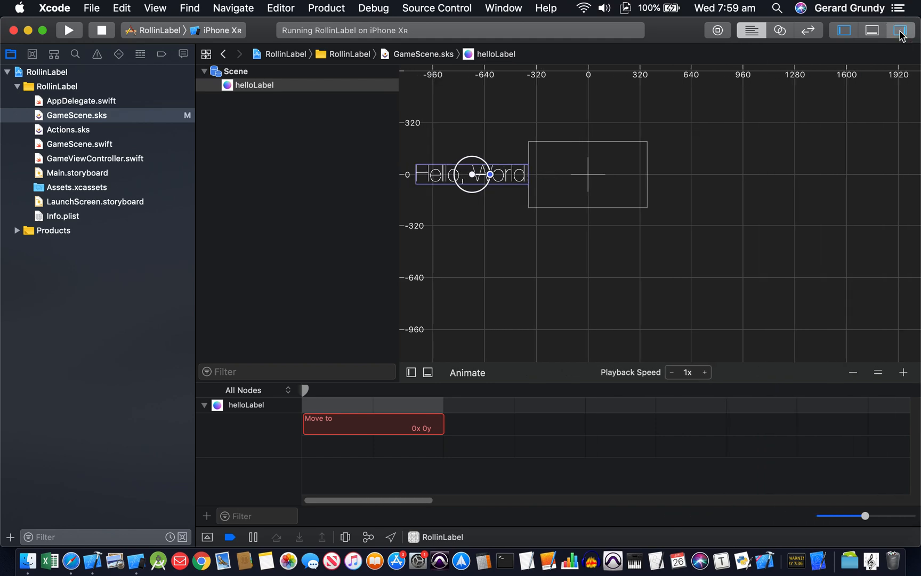
pyautogui.click(901, 30)
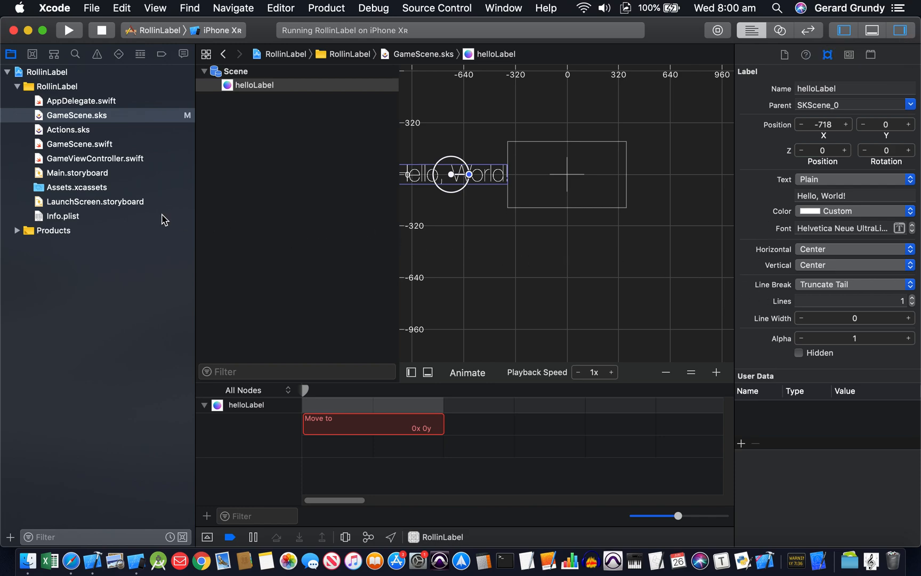
pyautogui.moveTo(522, 193)
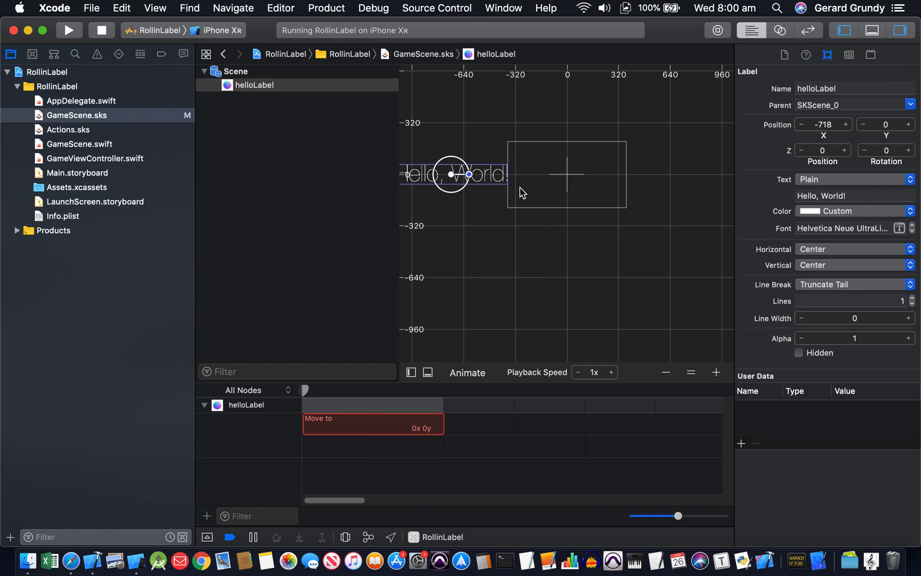
pyautogui.moveTo(73, 118)
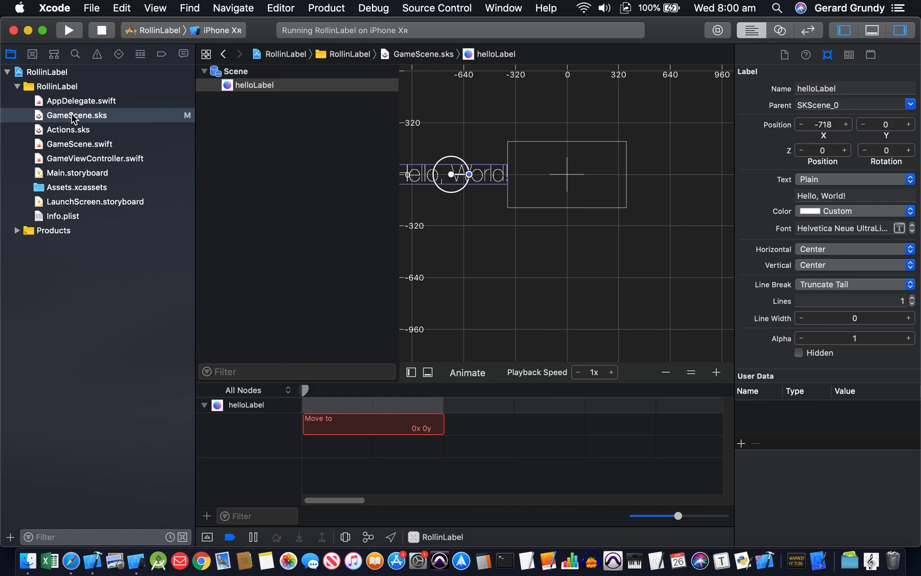
pyautogui.moveTo(407, 318)
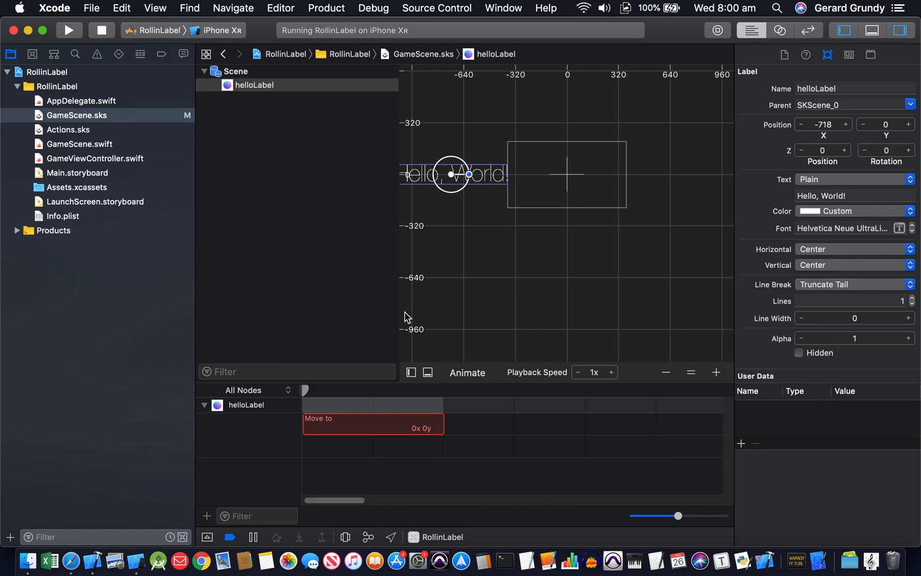
pyautogui.moveTo(520, 279)
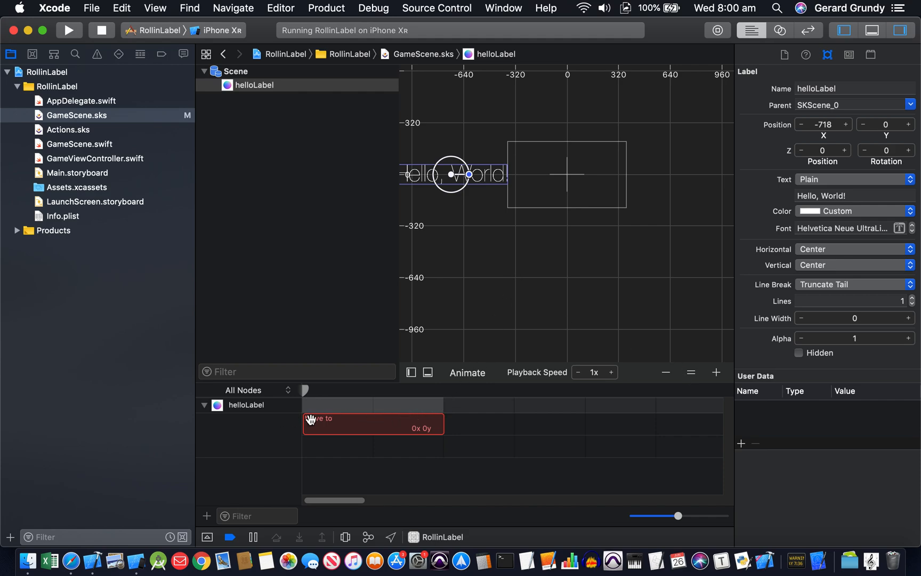
pyautogui.moveTo(463, 435)
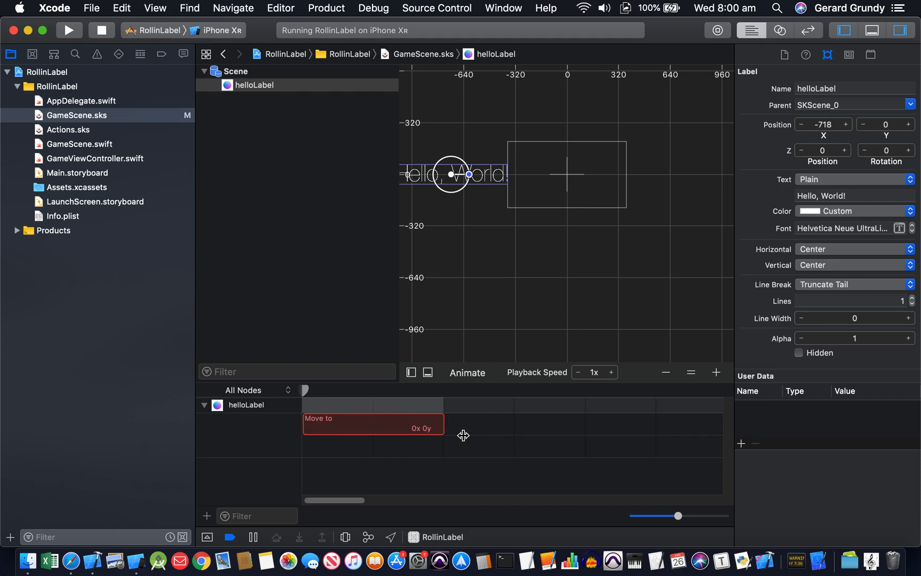
pyautogui.moveTo(525, 451)
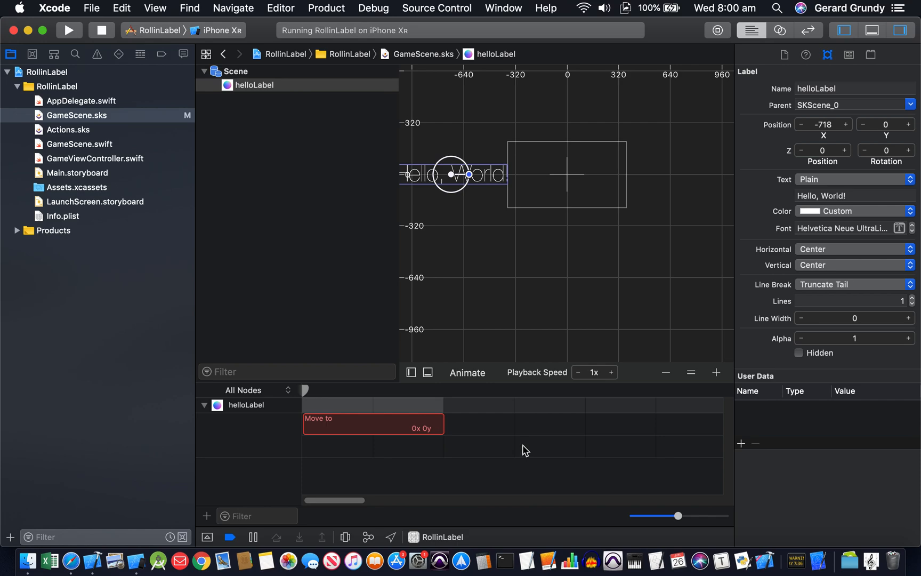